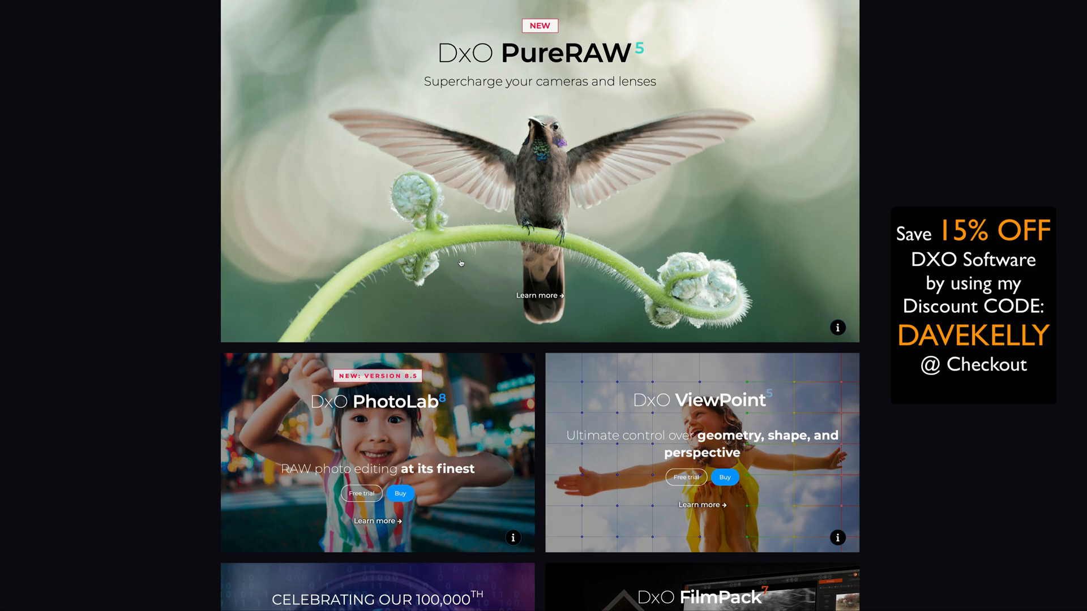
Scroll the DxO homepage down through the product lineup to the Nik Collection tile.
scroll(down, 3)
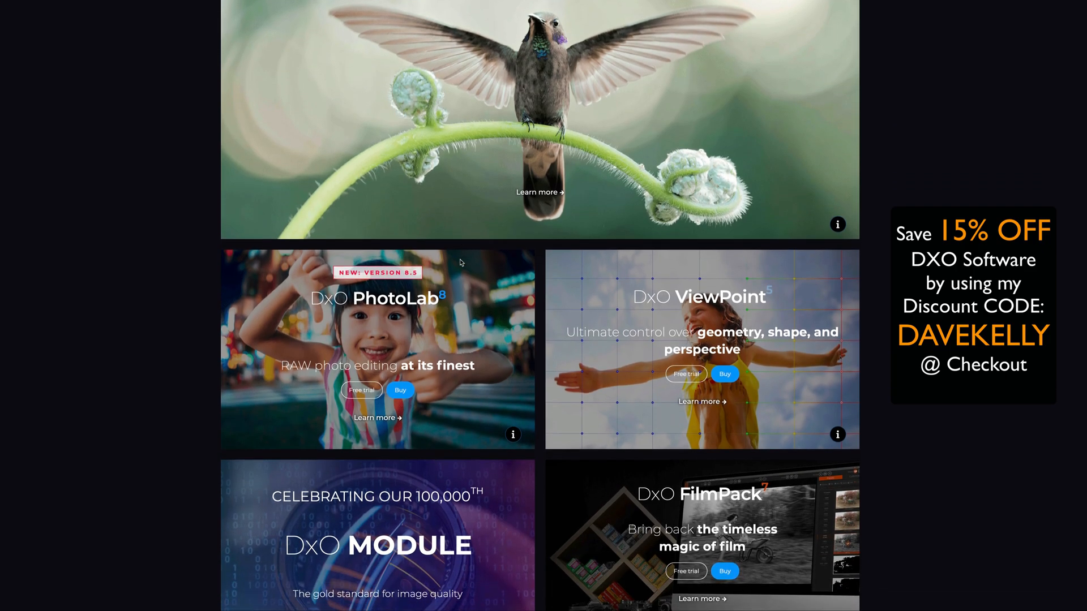
scroll(down, 3)
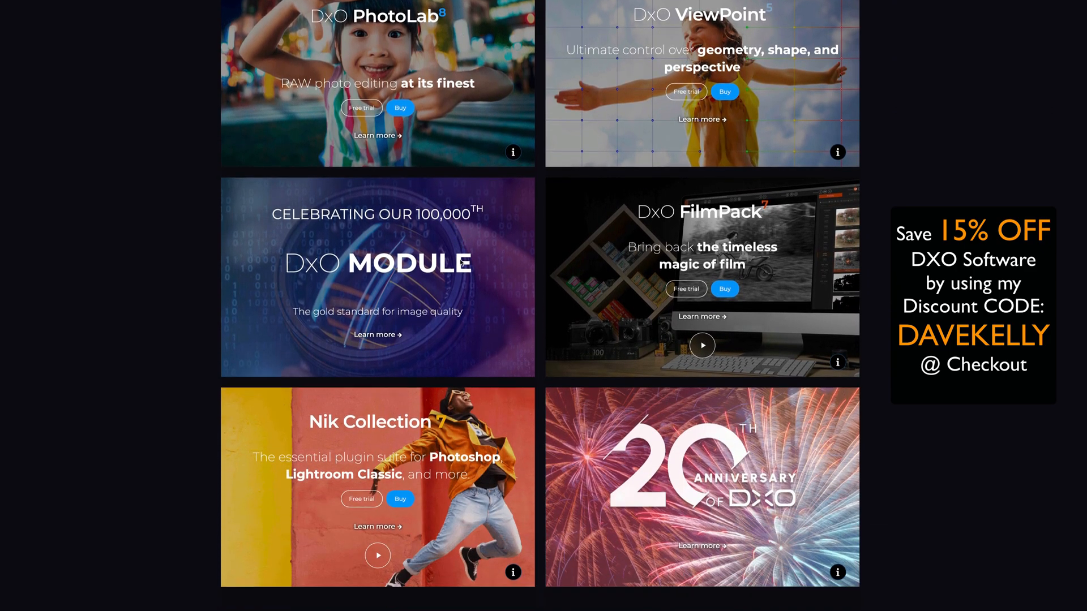
scroll(down, 3)
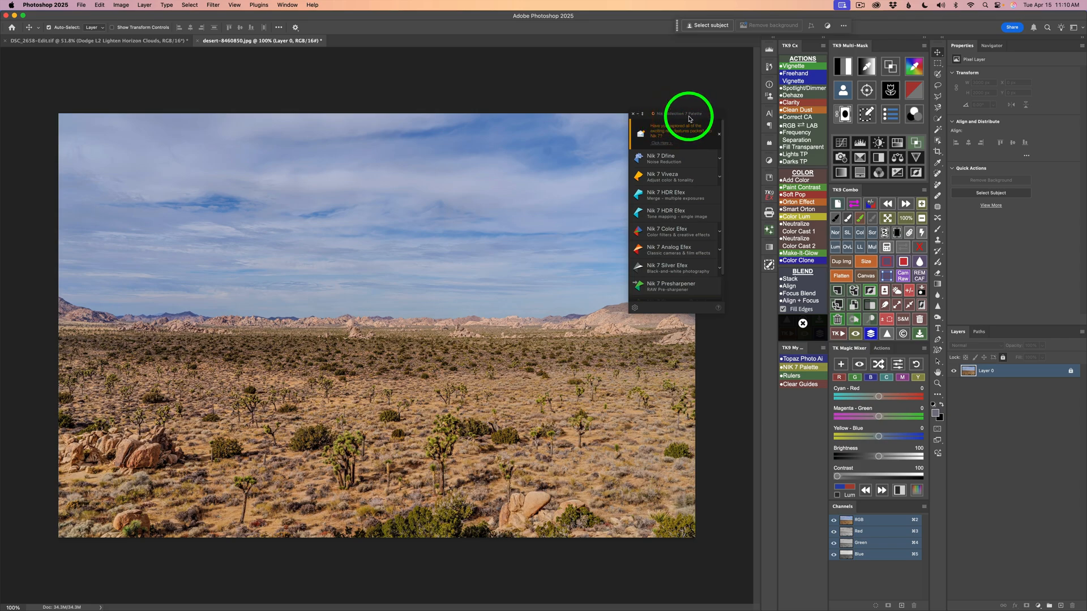
mouse_move(203, 15)
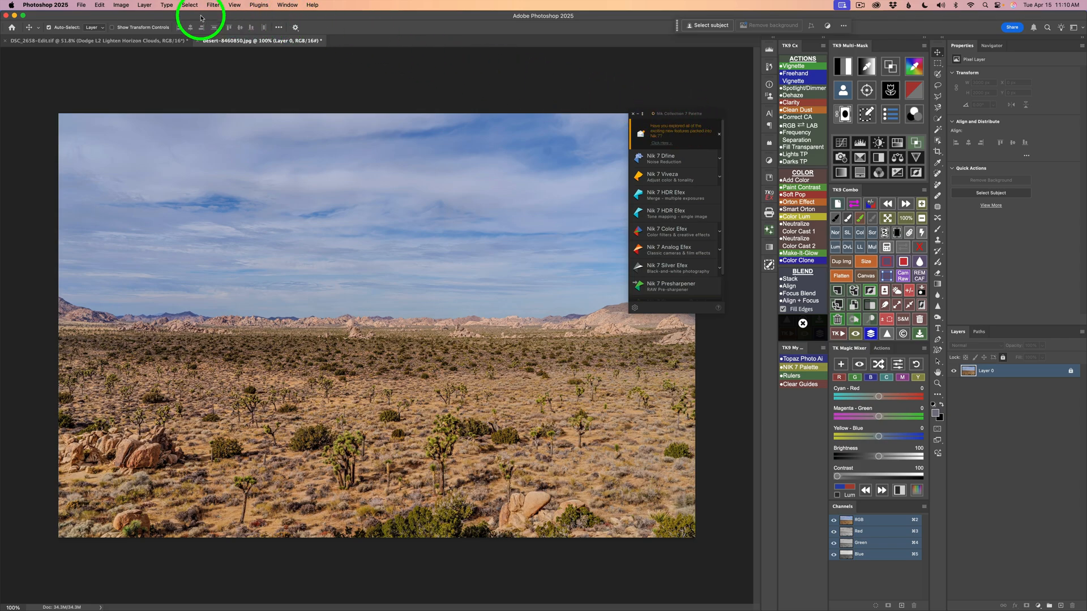
Launch the Nik Collection 7 palette from File > Automate and send the photo to Nik 7 Color Efex.
click(81, 5)
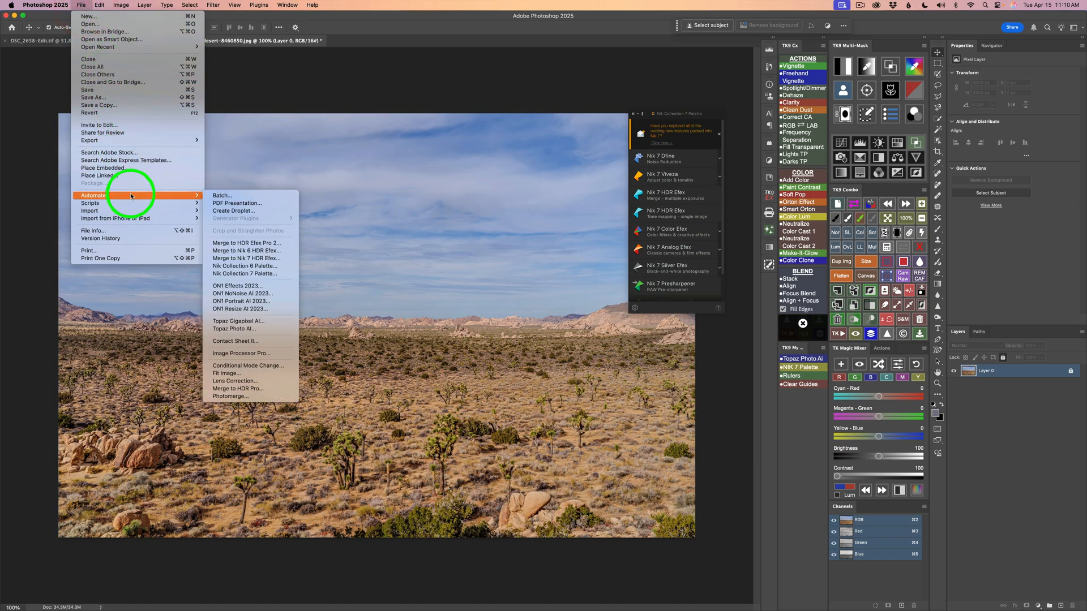
mouse_move(253, 272)
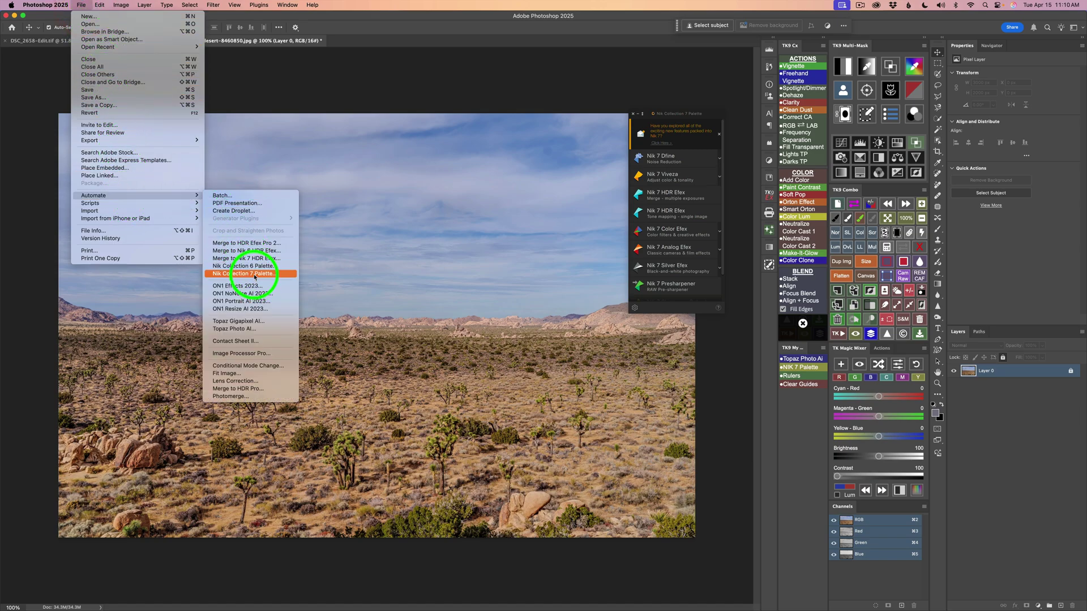
click(251, 273)
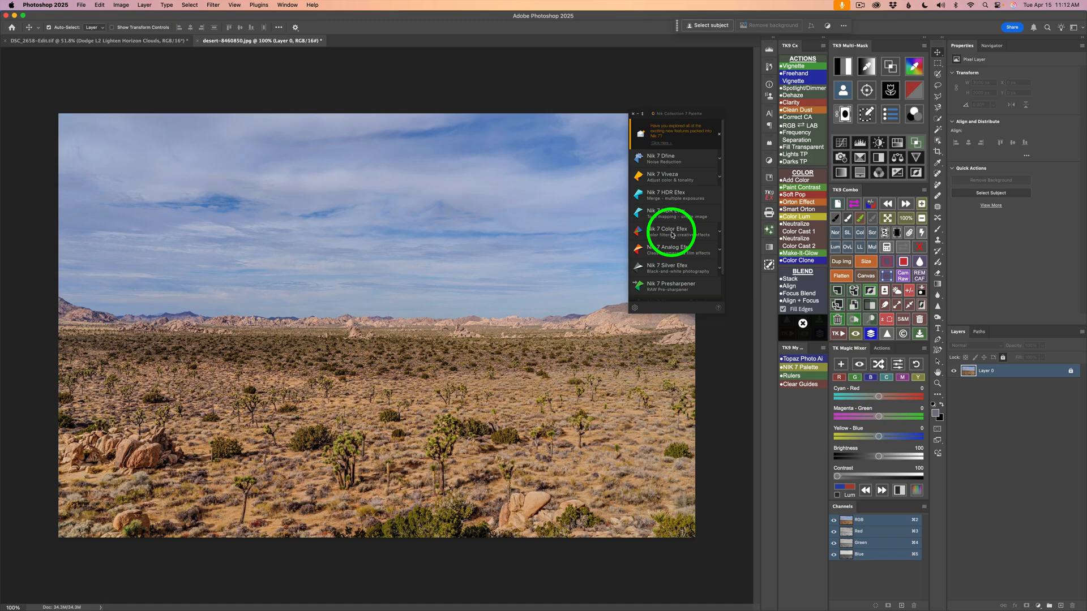
click(667, 231)
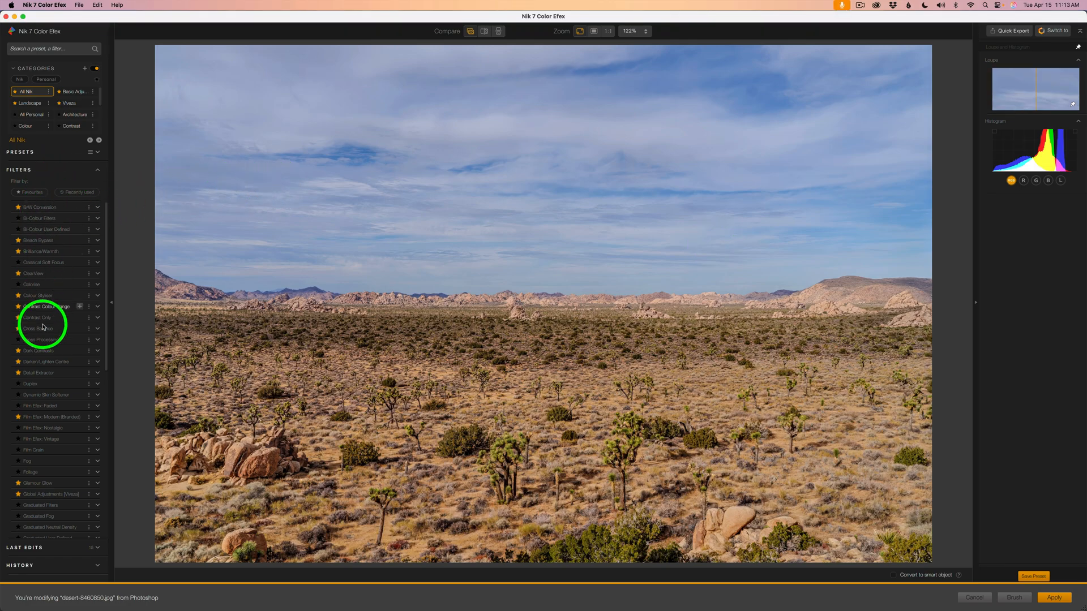
mouse_move(57, 170)
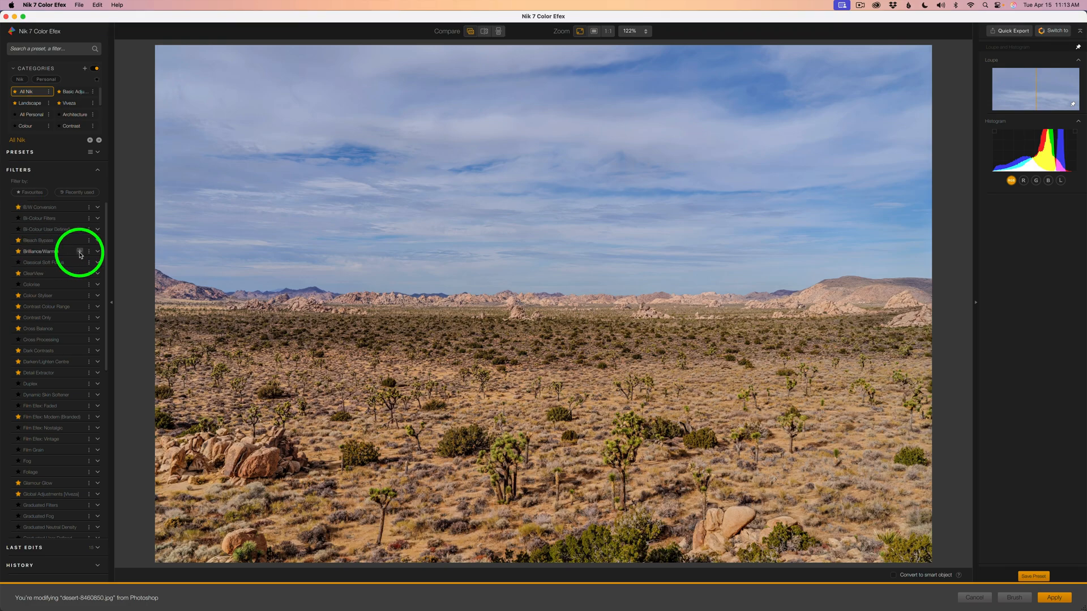
Add a Brilliance/Warmth filter to the desert photo's filter stack.
click(41, 251)
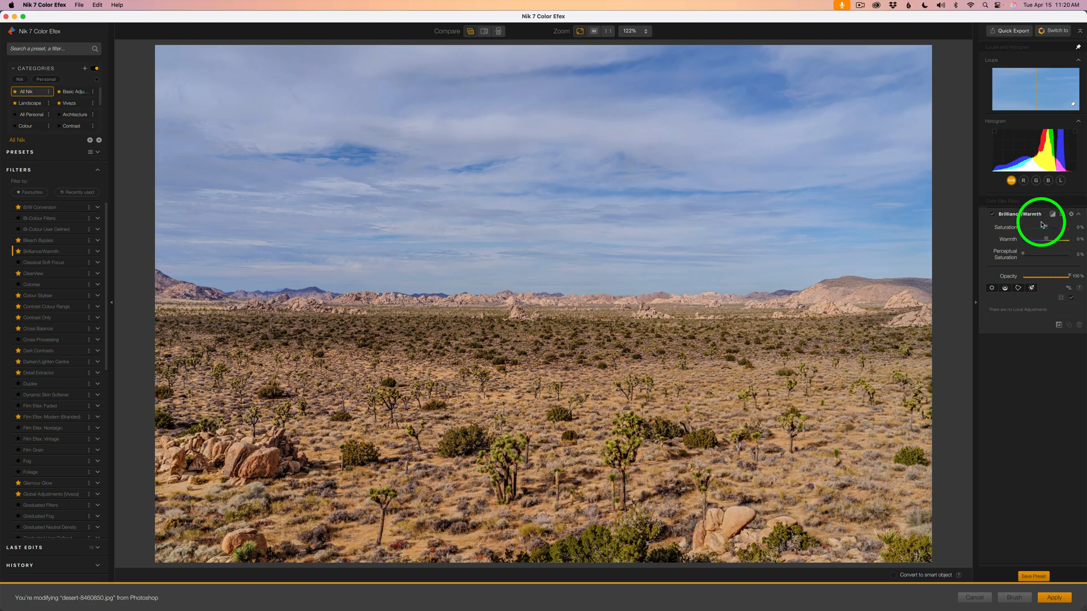
mouse_move(1046, 228)
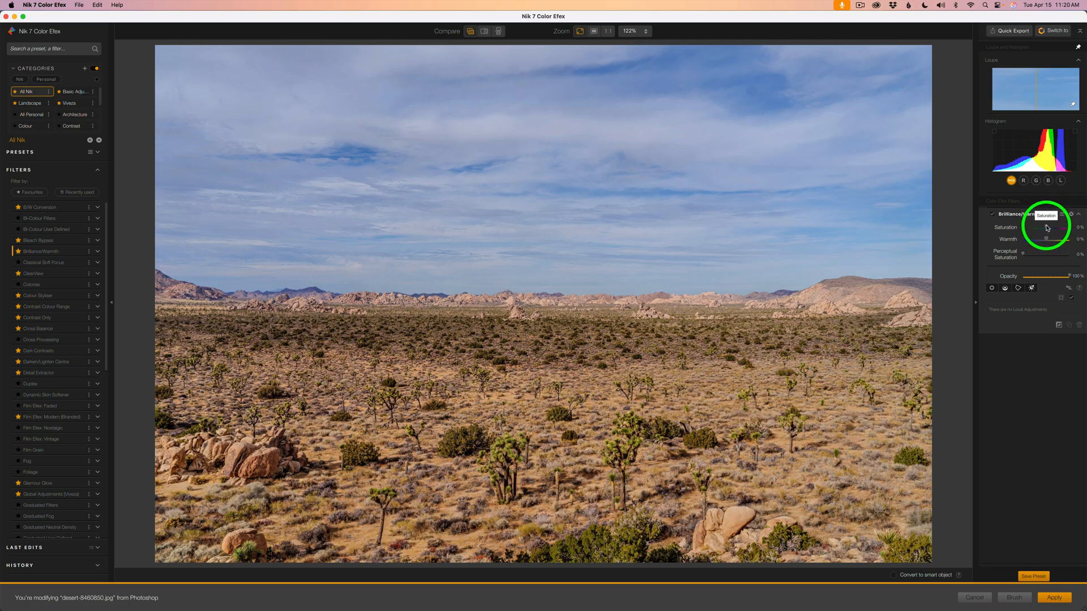
drag(1034, 227, 1071, 227)
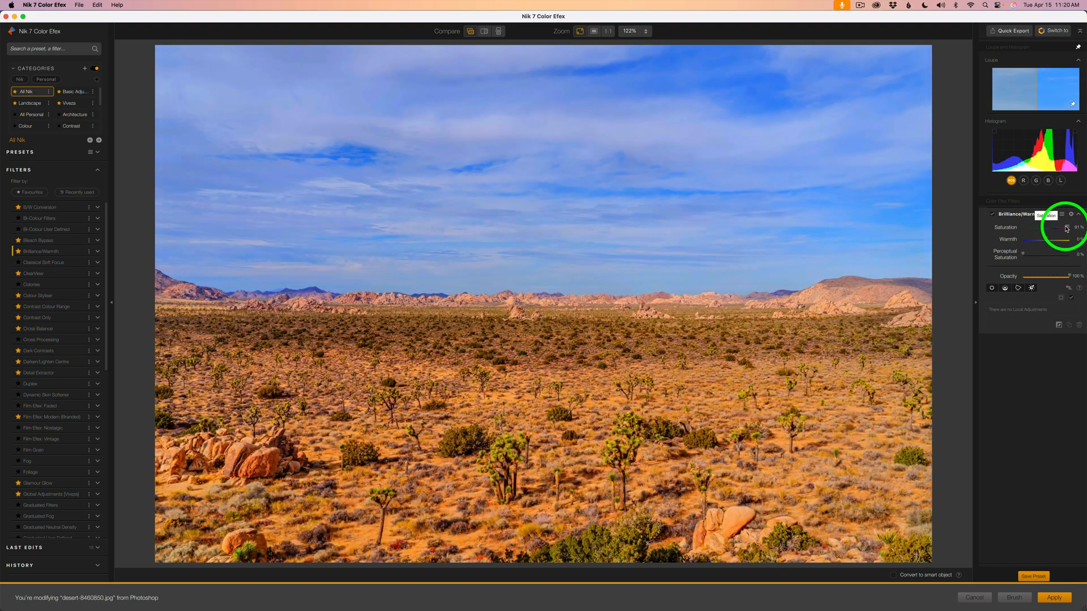
drag(1067, 226, 1038, 226)
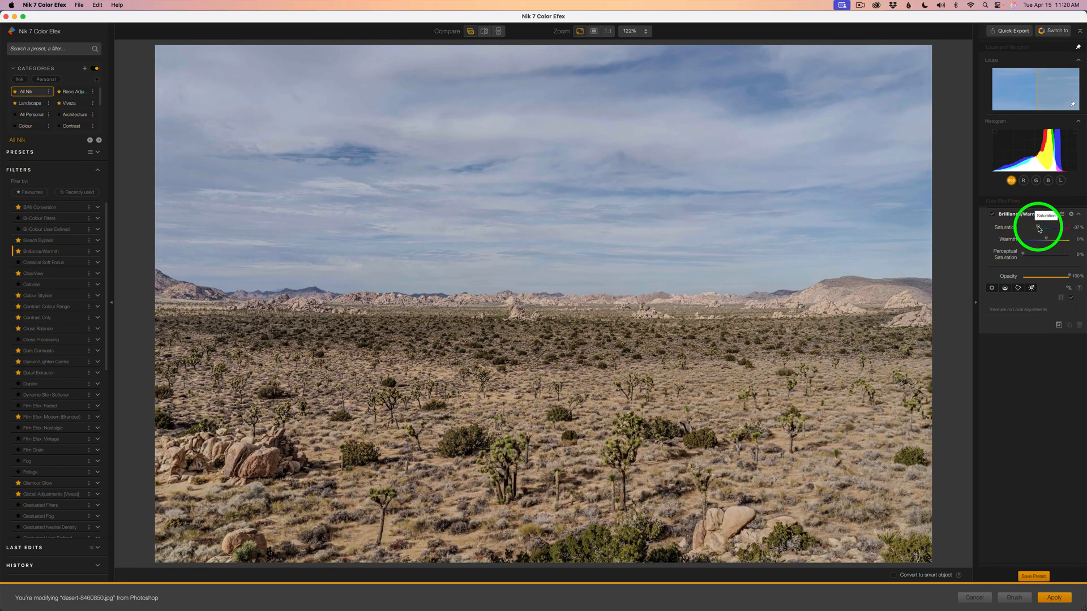
drag(1029, 227, 1042, 227)
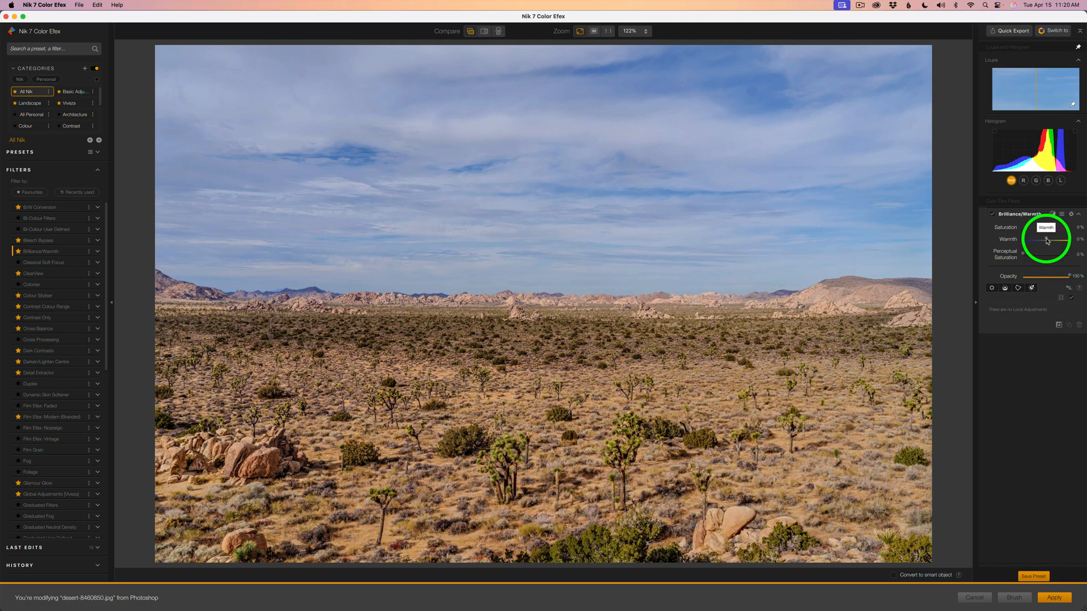
drag(1045, 239, 1060, 239)
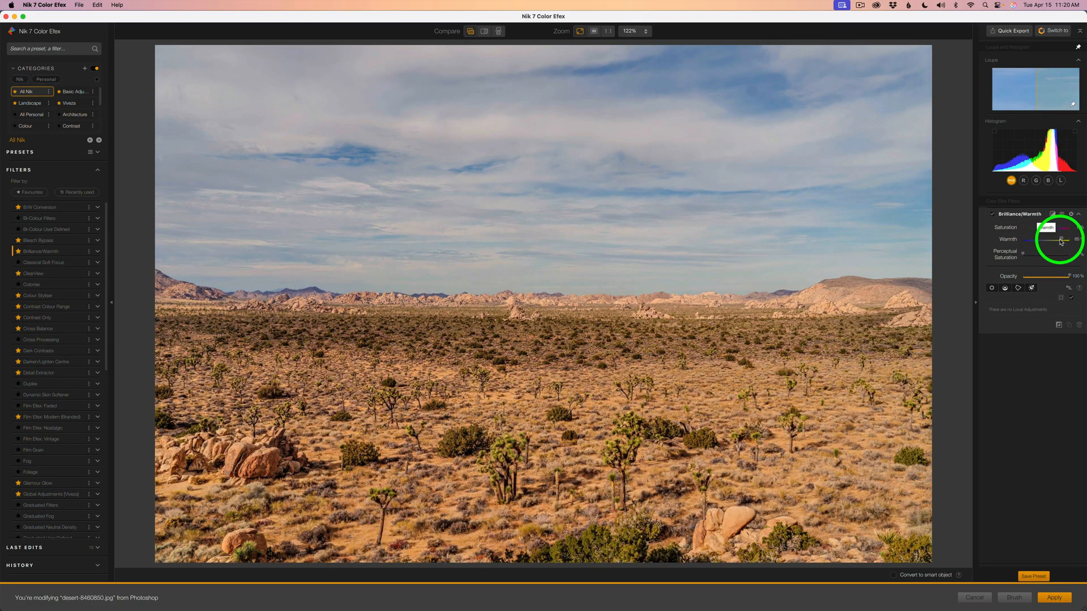
drag(1058, 240, 1028, 240)
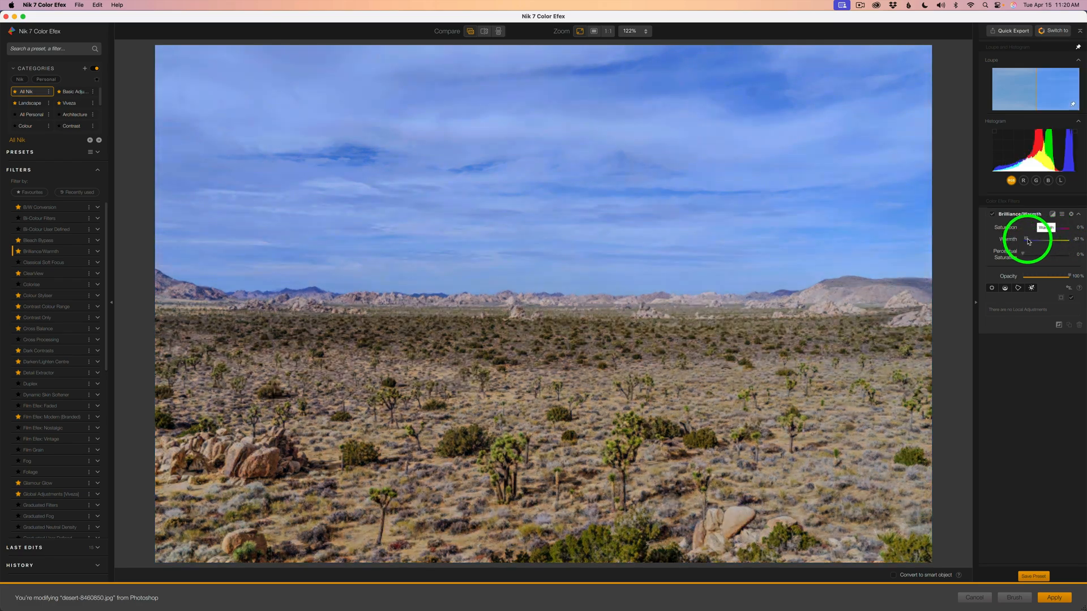
drag(1042, 239, 1022, 239)
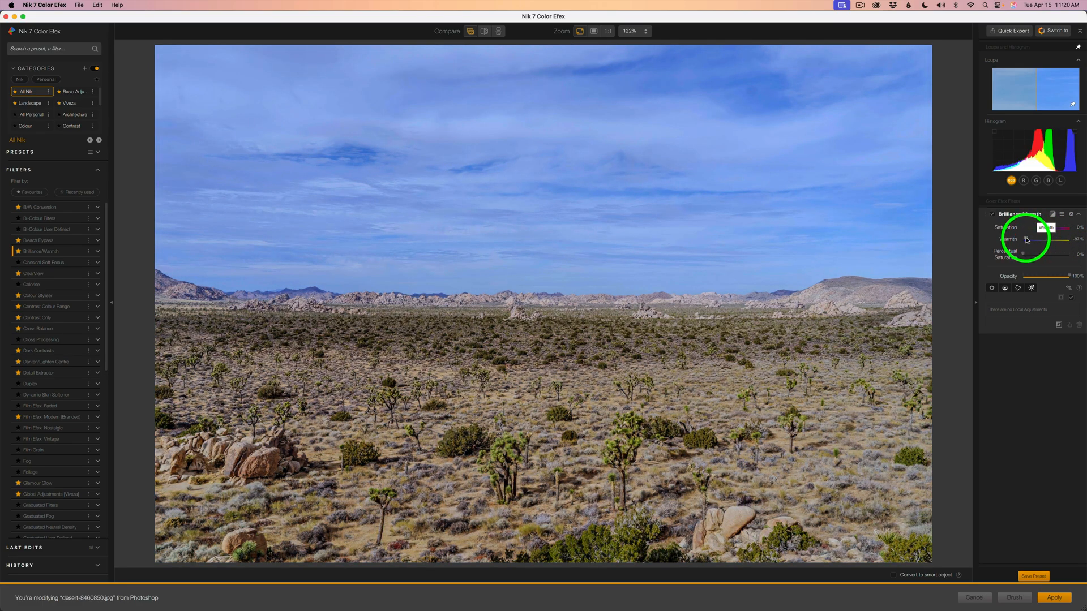
drag(1029, 239, 1045, 238)
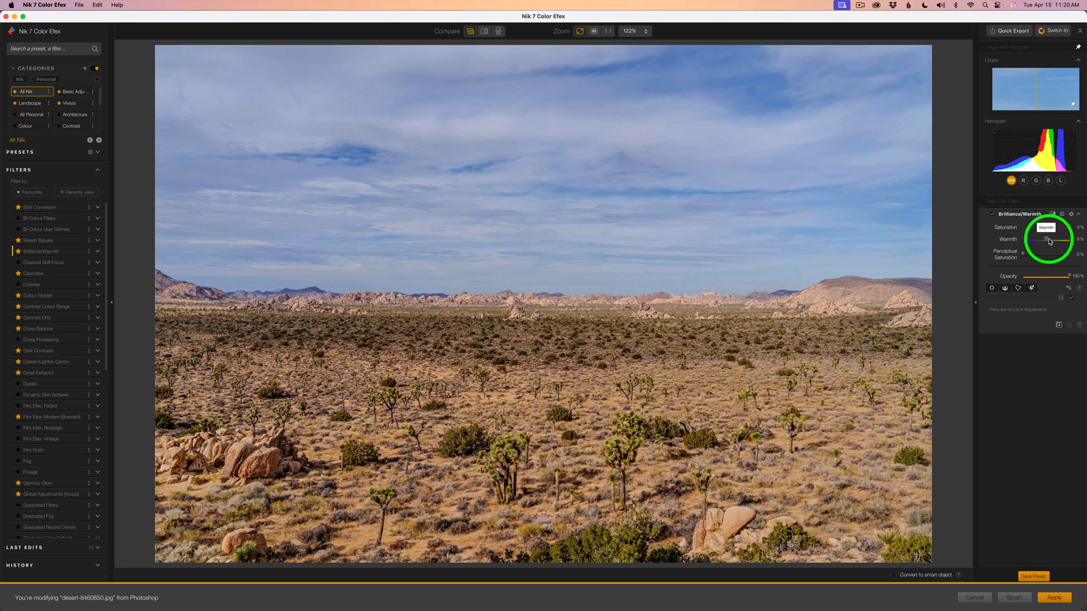
mouse_move(1044, 254)
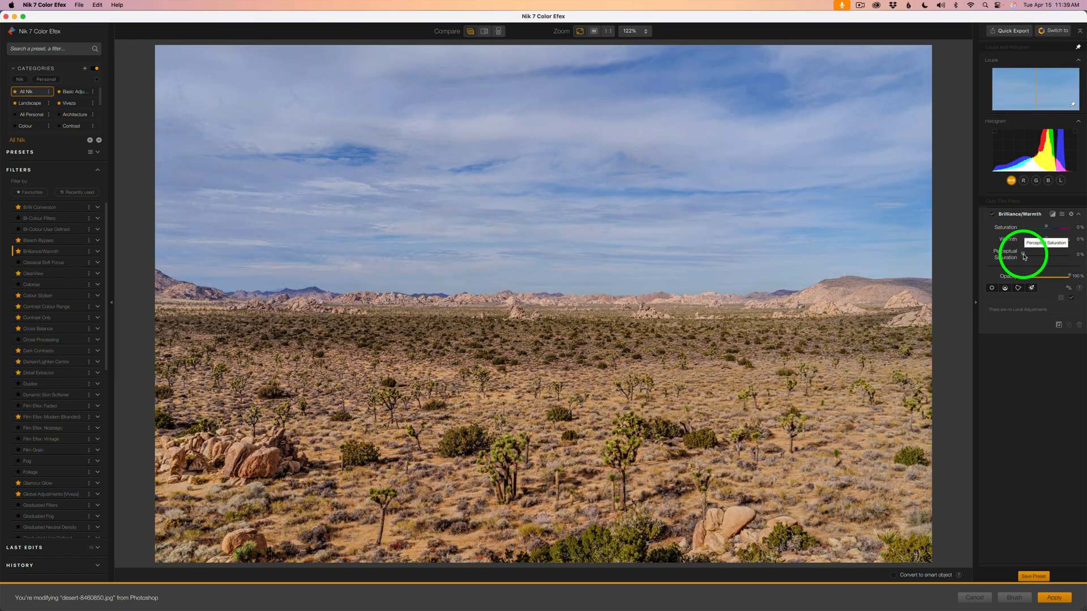
Raise Perceptual Saturation, then settle it at a moderate boost around 29%.
drag(1019, 255, 1041, 254)
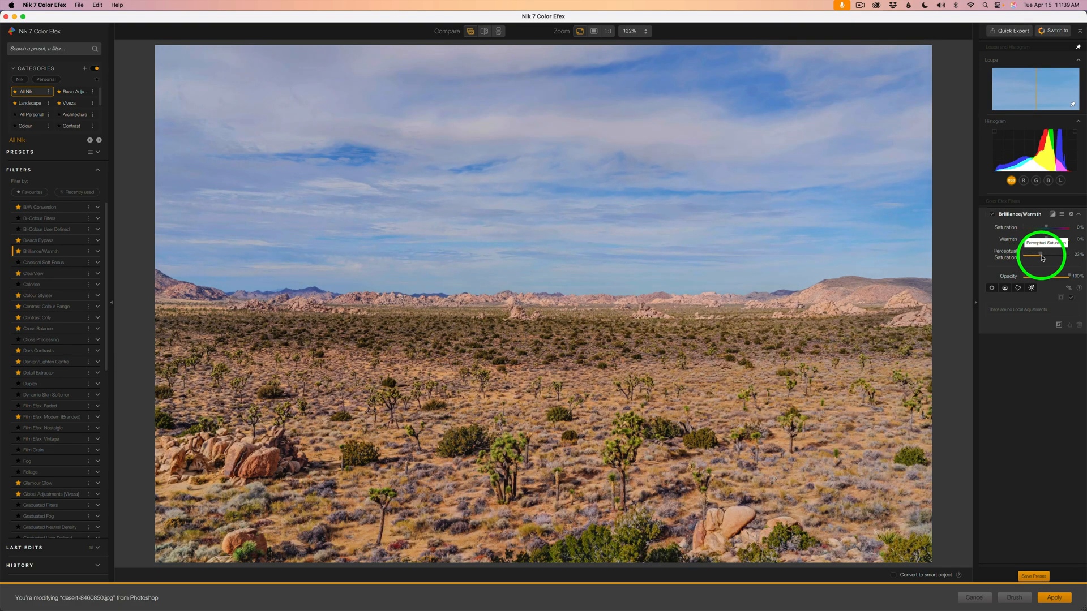
drag(1041, 255, 1073, 254)
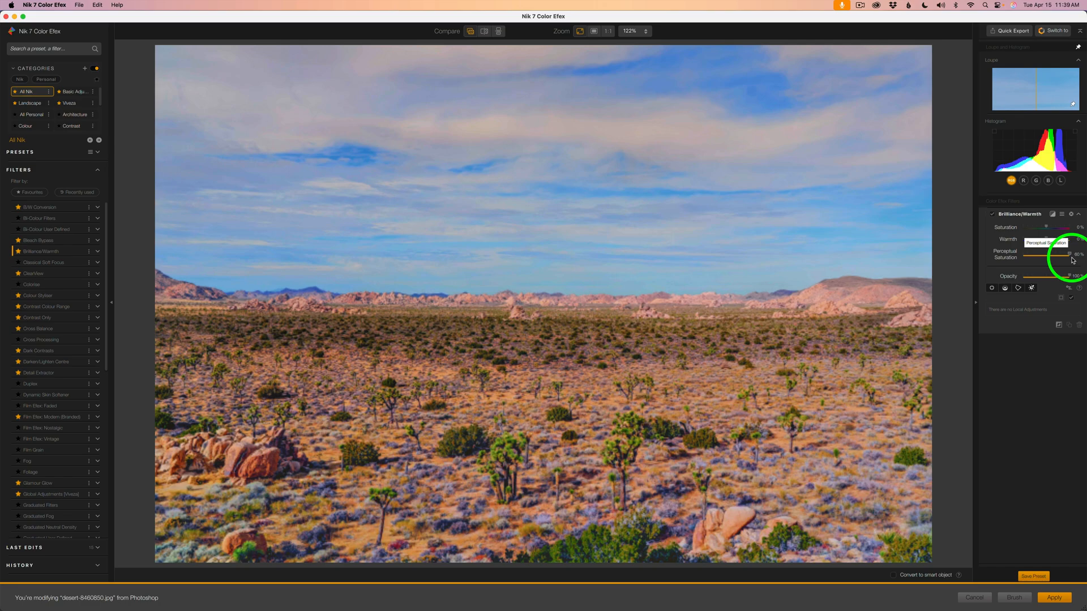
drag(1071, 257, 1054, 257)
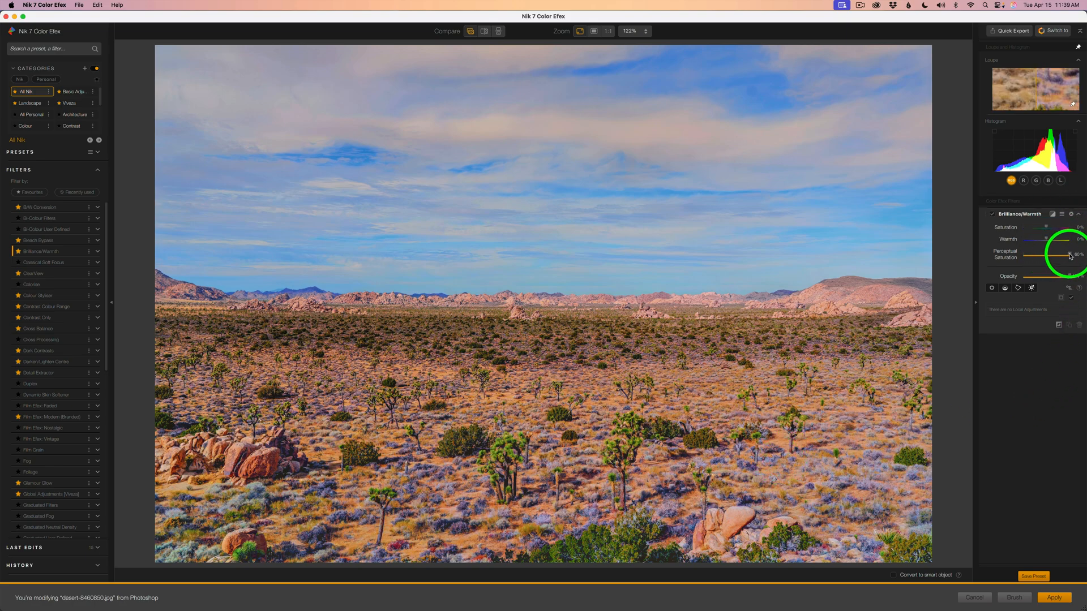
drag(1068, 255, 1032, 254)
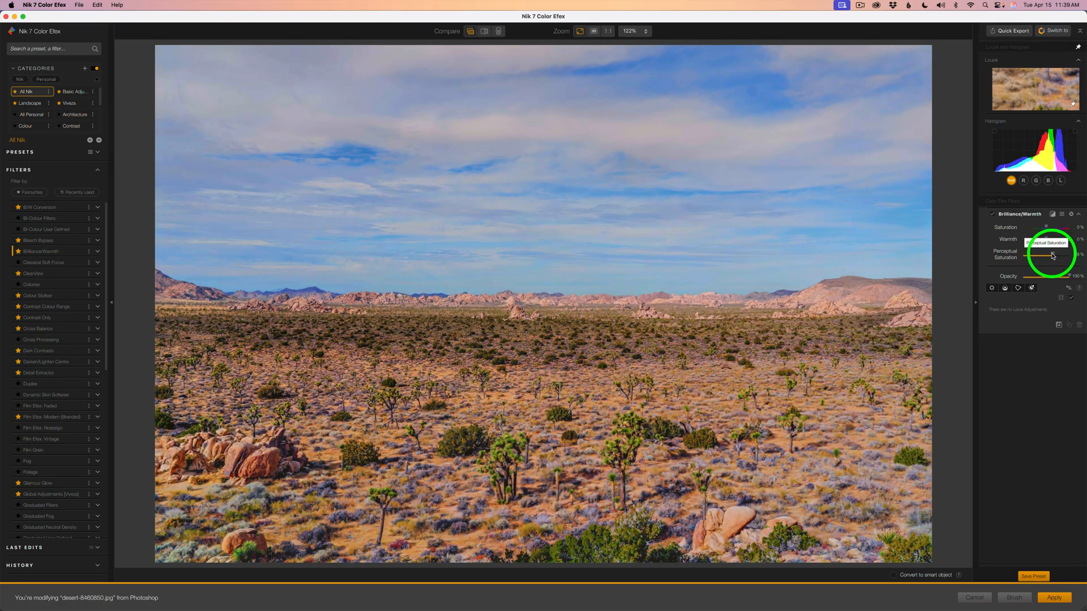
drag(1039, 255, 1035, 255)
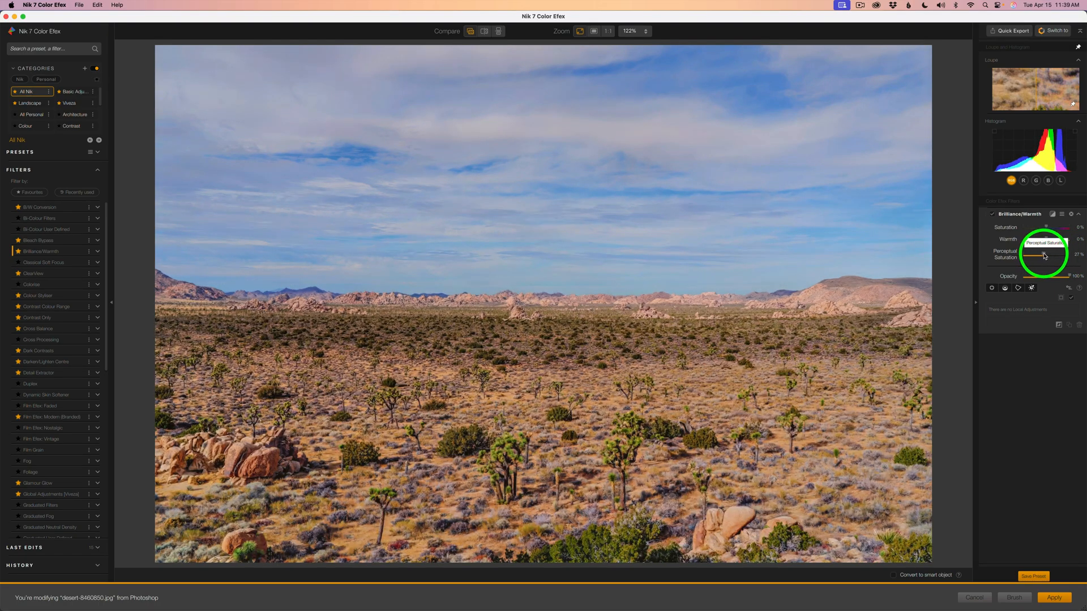
drag(1064, 255, 1045, 255)
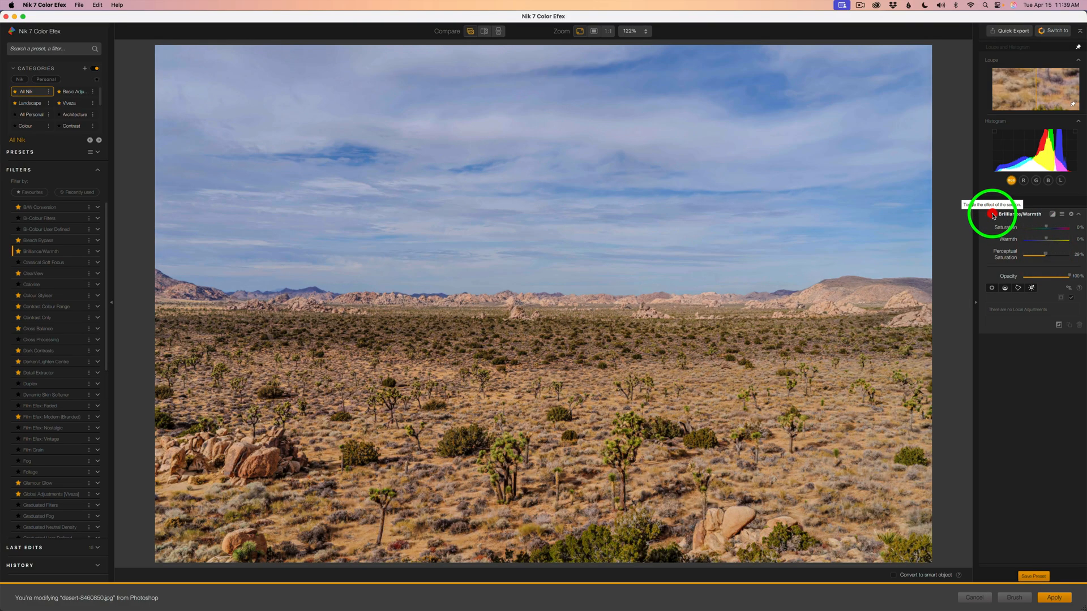
Compare before/after, then raise Warmth to about 46% for a golden desert foreground.
click(991, 214)
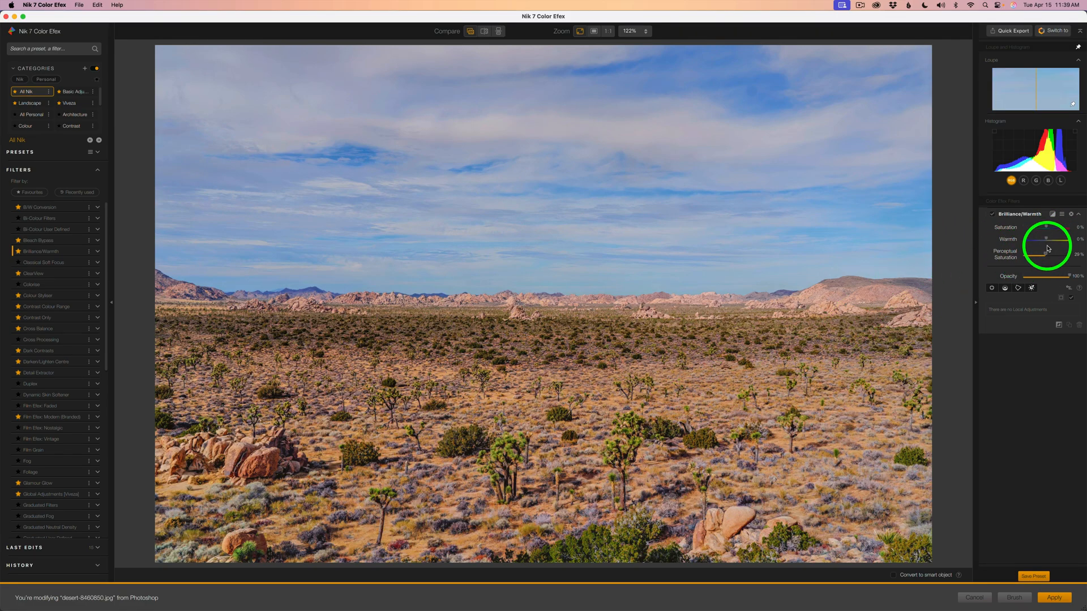
drag(1043, 239, 1045, 239)
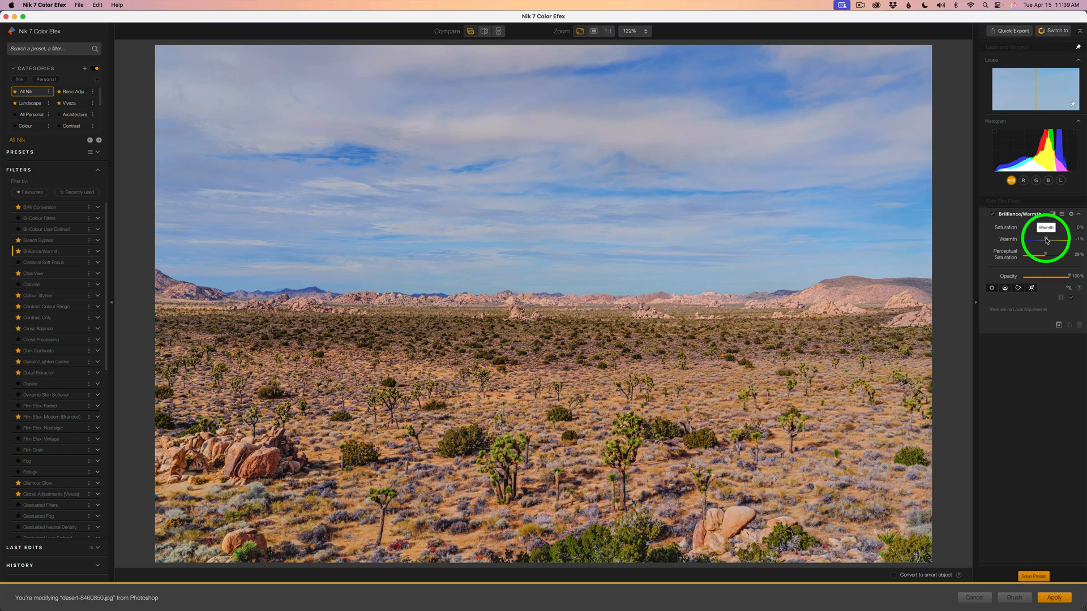
drag(1042, 238, 1057, 239)
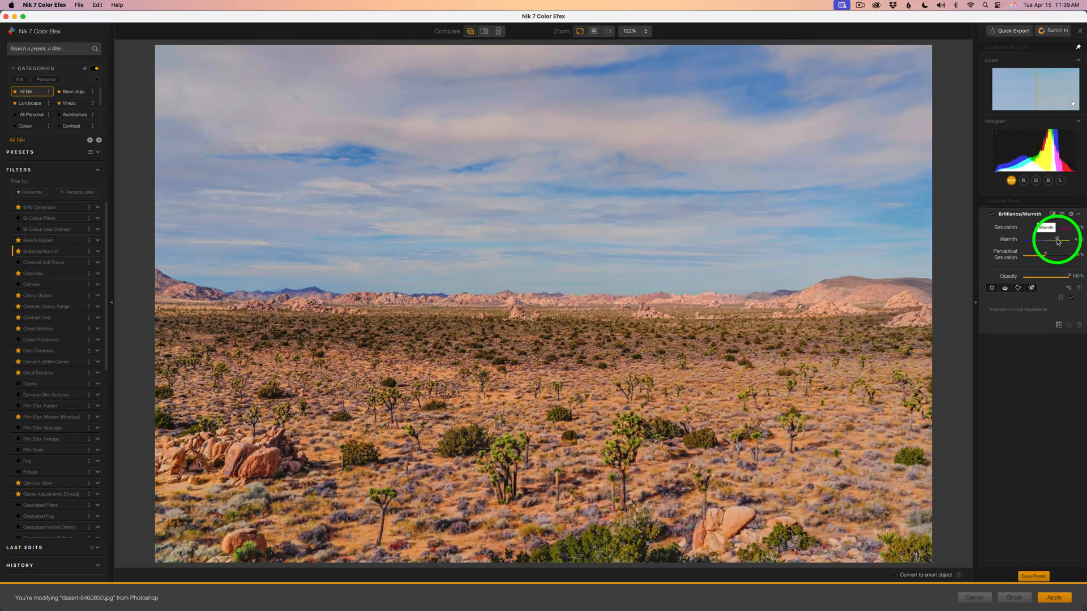
drag(1057, 241, 1045, 241)
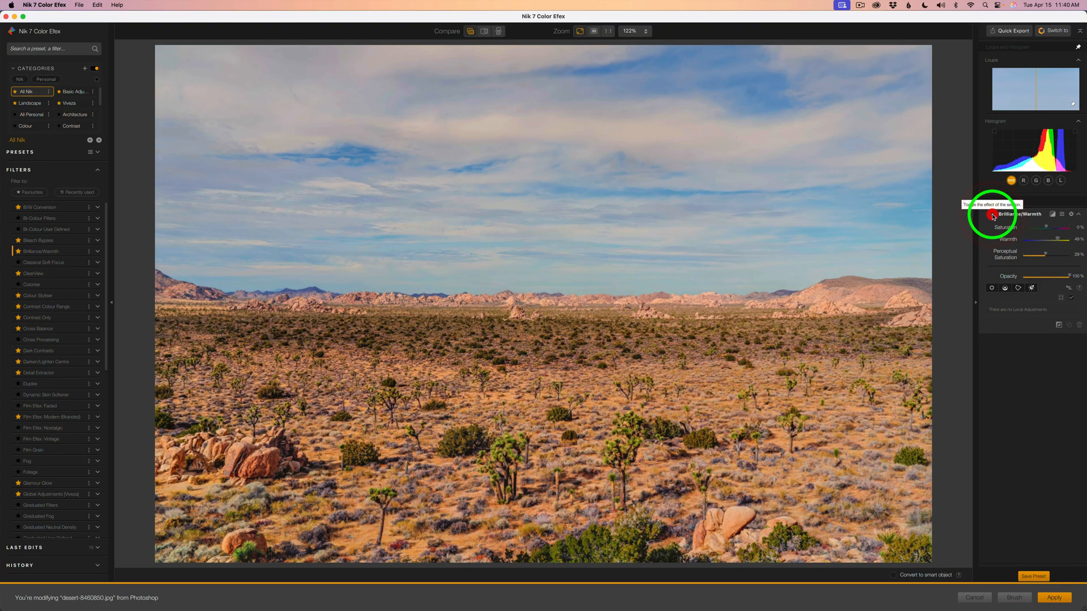
Place a Control Line along the horizon so the warming affects only the desert foreground.
click(991, 214)
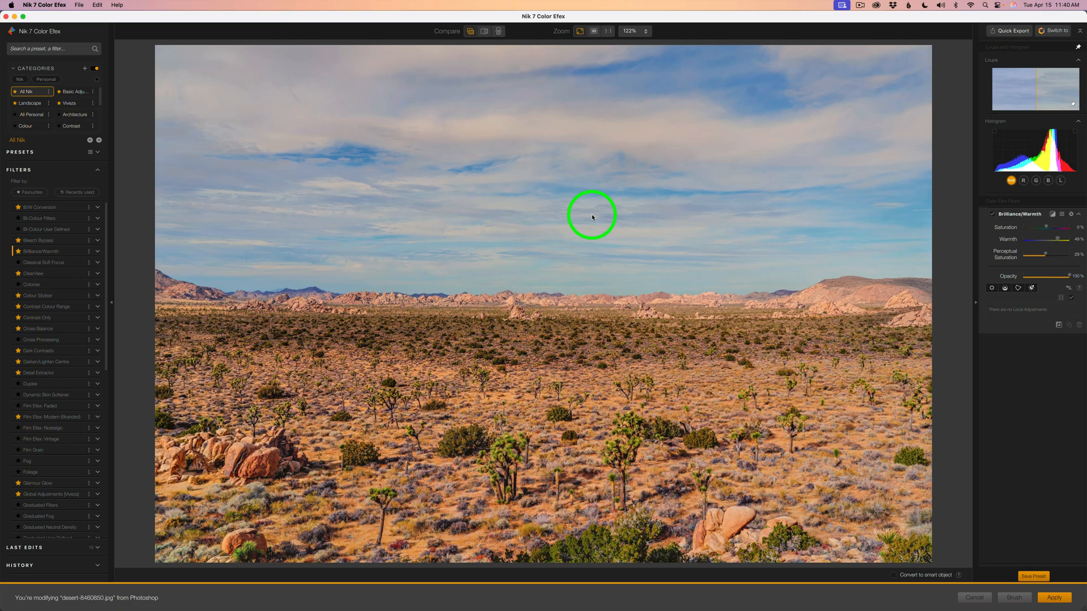
mouse_move(885, 280)
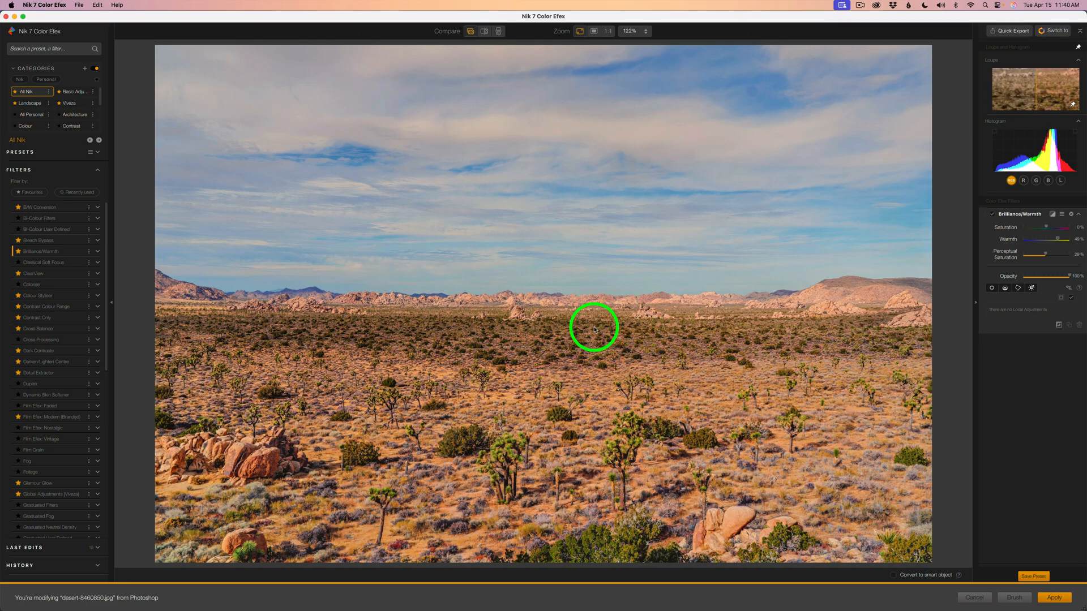
drag(593, 328, 575, 247)
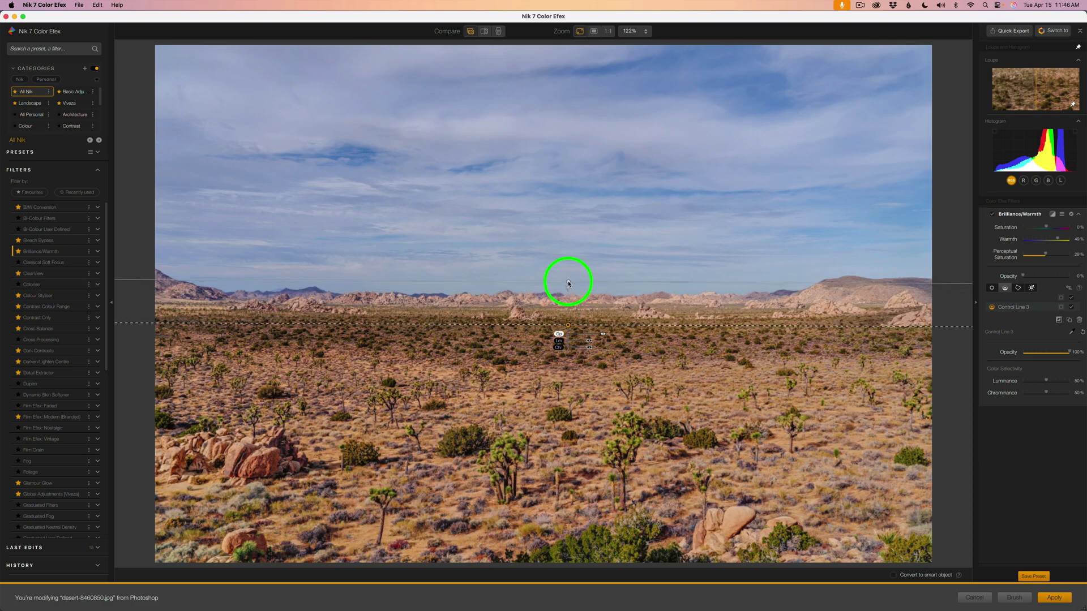
drag(567, 282, 567, 324)
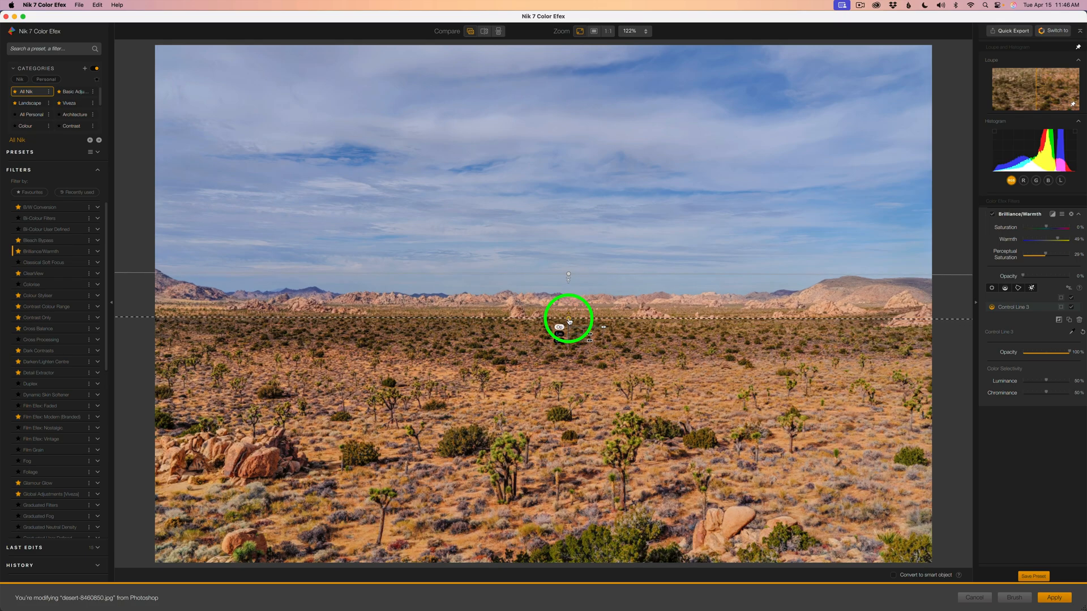
drag(569, 321, 569, 277)
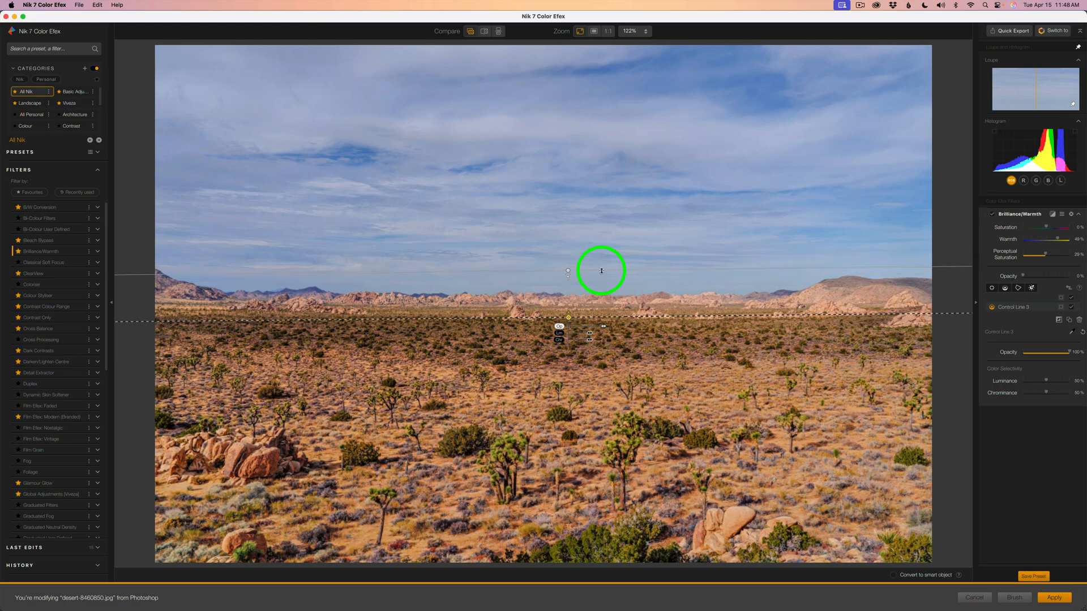
drag(601, 271, 610, 287)
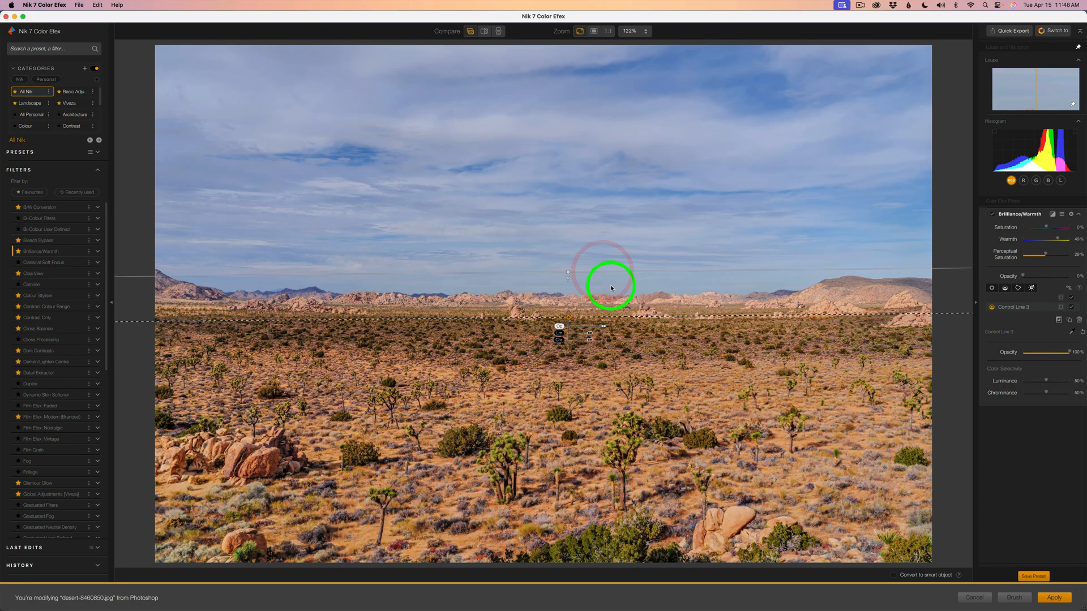
drag(610, 284, 584, 334)
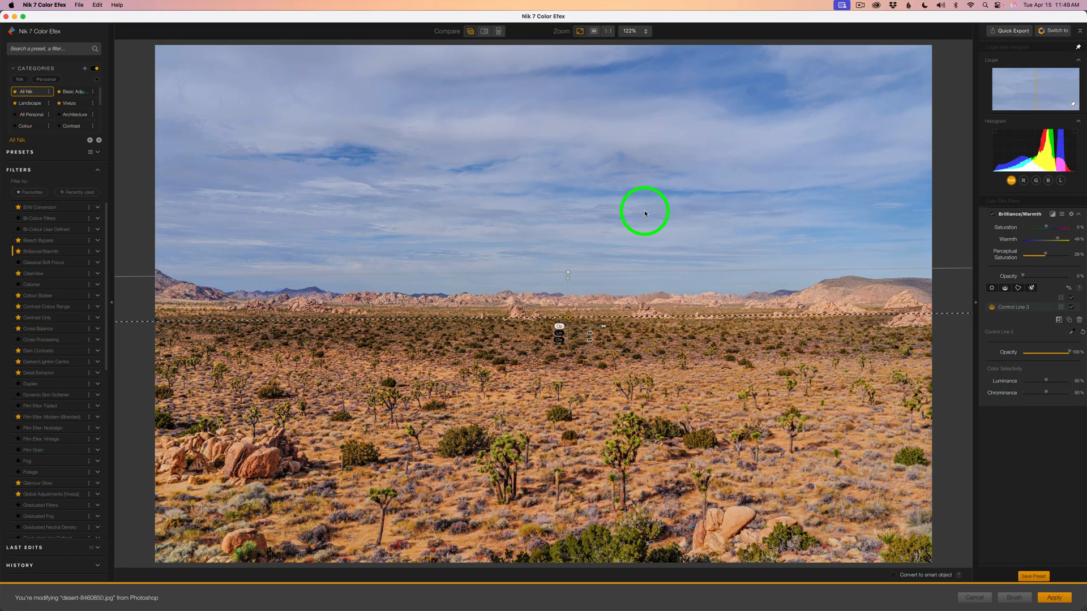
mouse_move(668, 372)
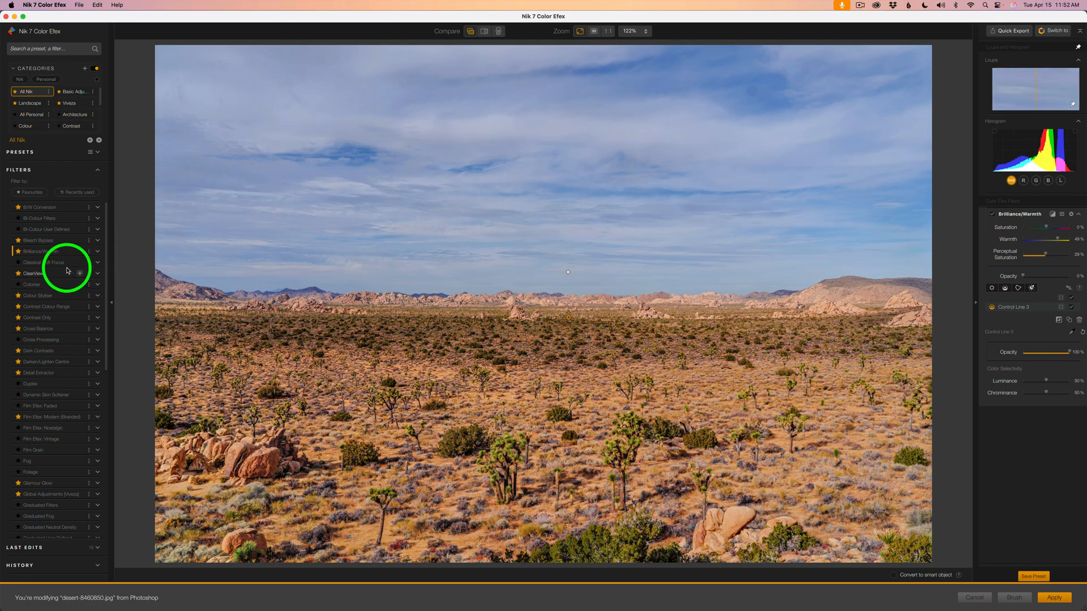
mouse_move(55, 393)
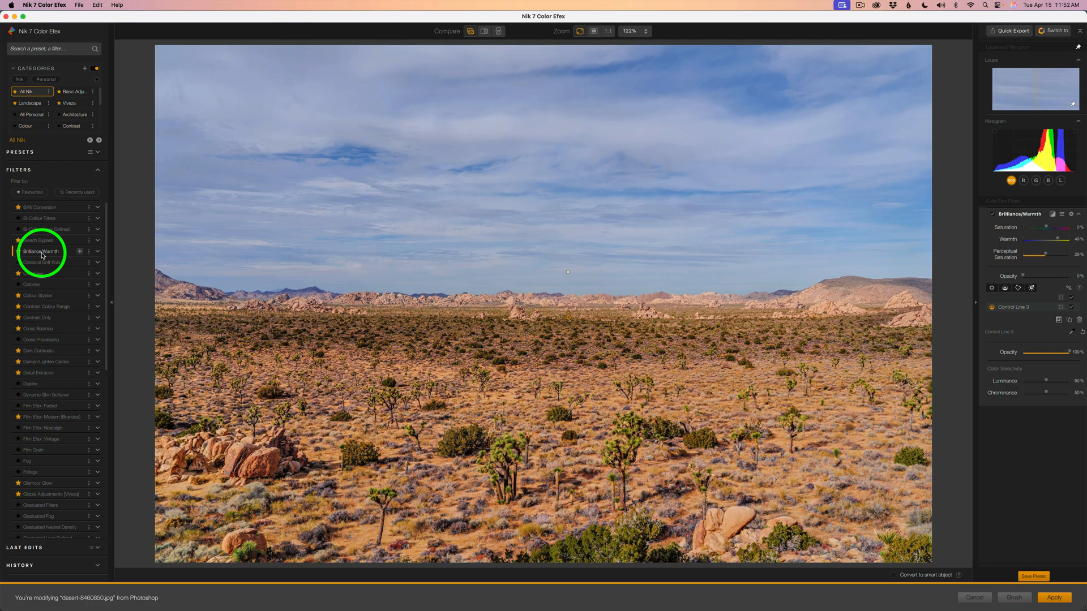
Add a second Brilliance/Warmth filter to the stack.
click(80, 252)
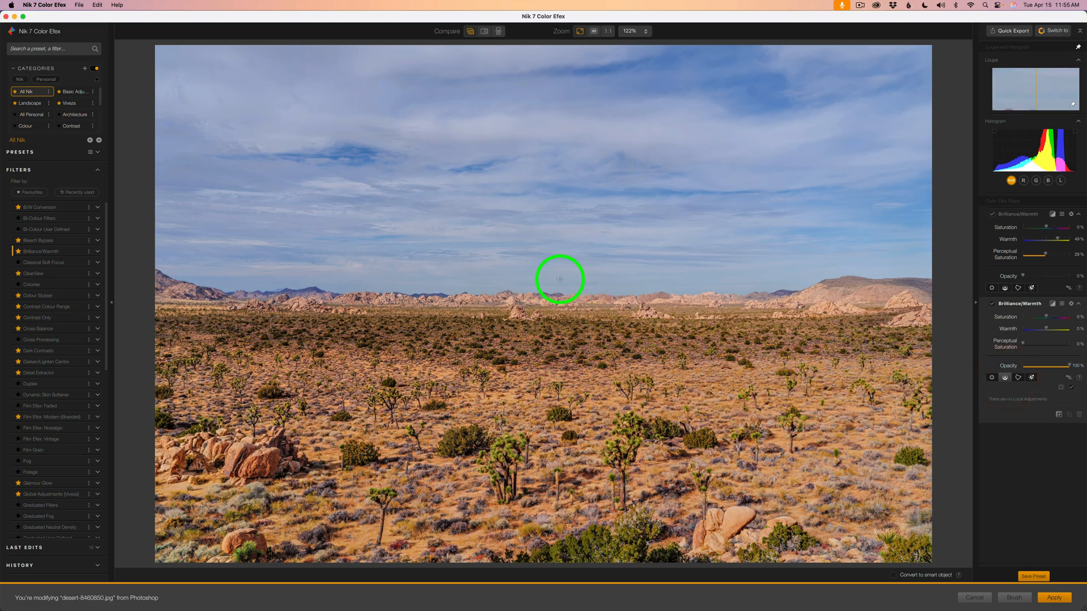
Start a Control Line for the second filter and set it at the horizon.
click(559, 292)
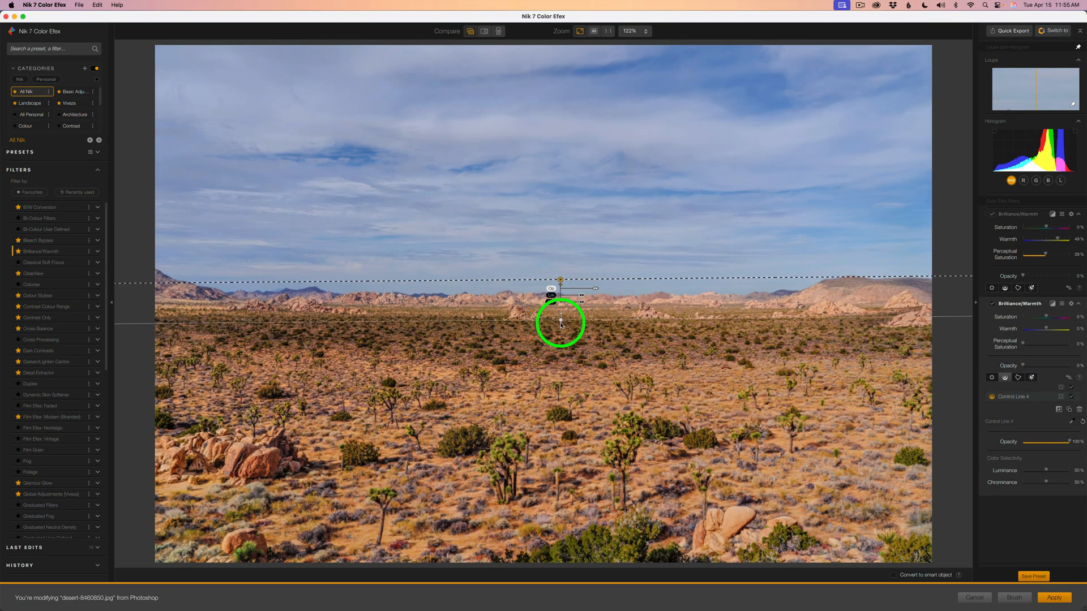
drag(560, 323, 561, 330)
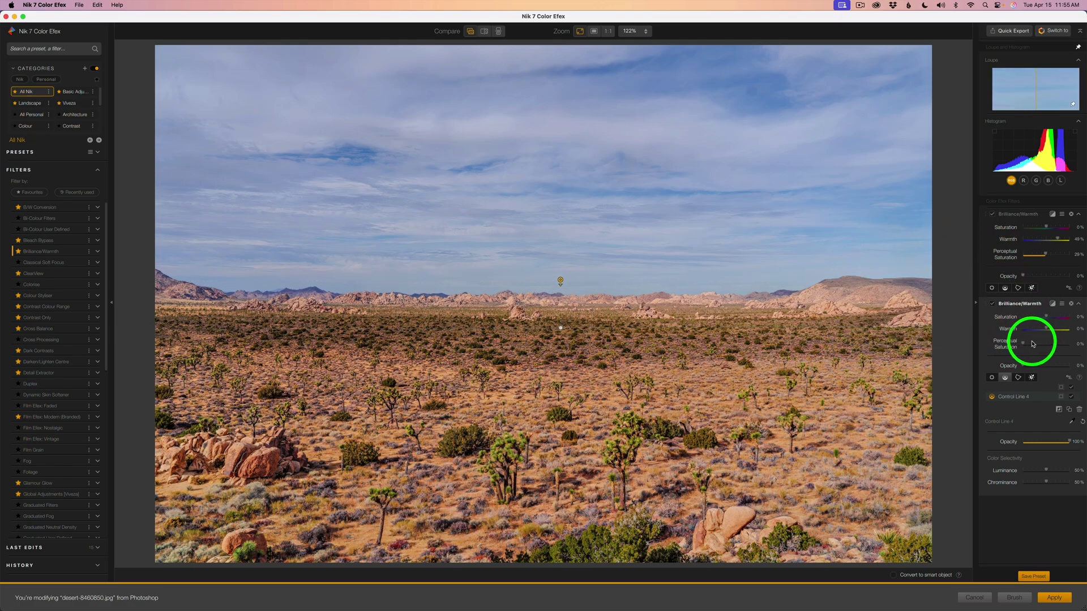
mouse_move(1026, 346)
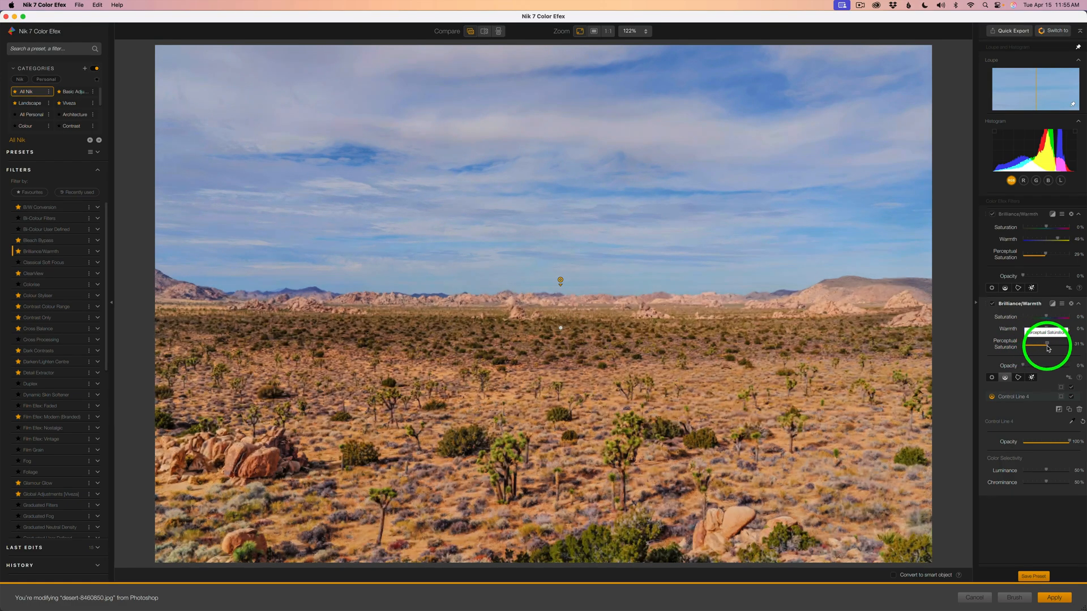
Raise the sky's Perceptual Saturation to 34% and refine the boundary near the horizon.
drag(1046, 344, 1032, 344)
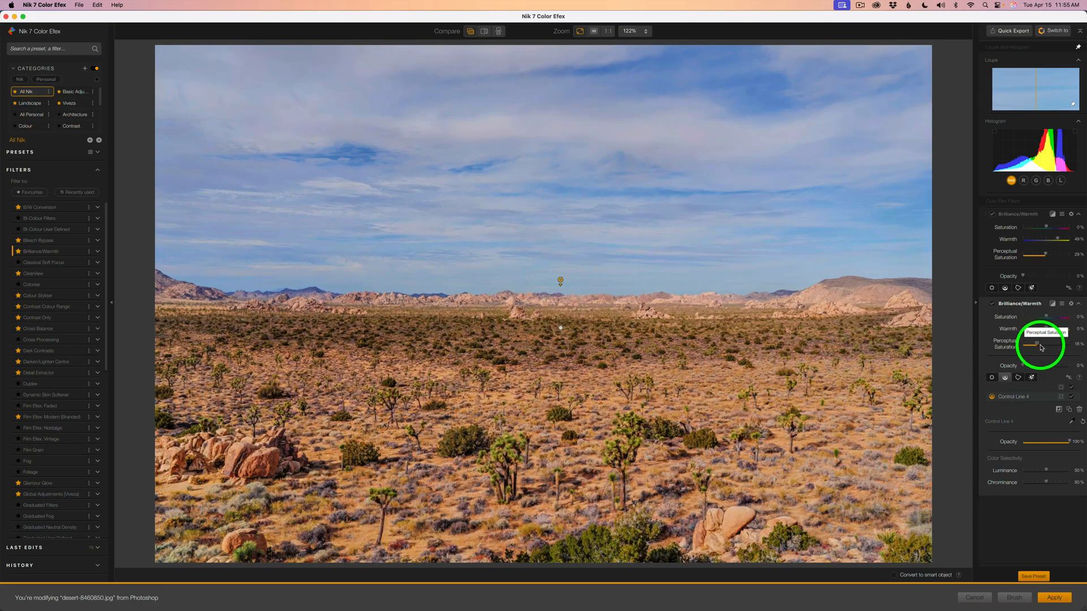
drag(1045, 348, 1039, 347)
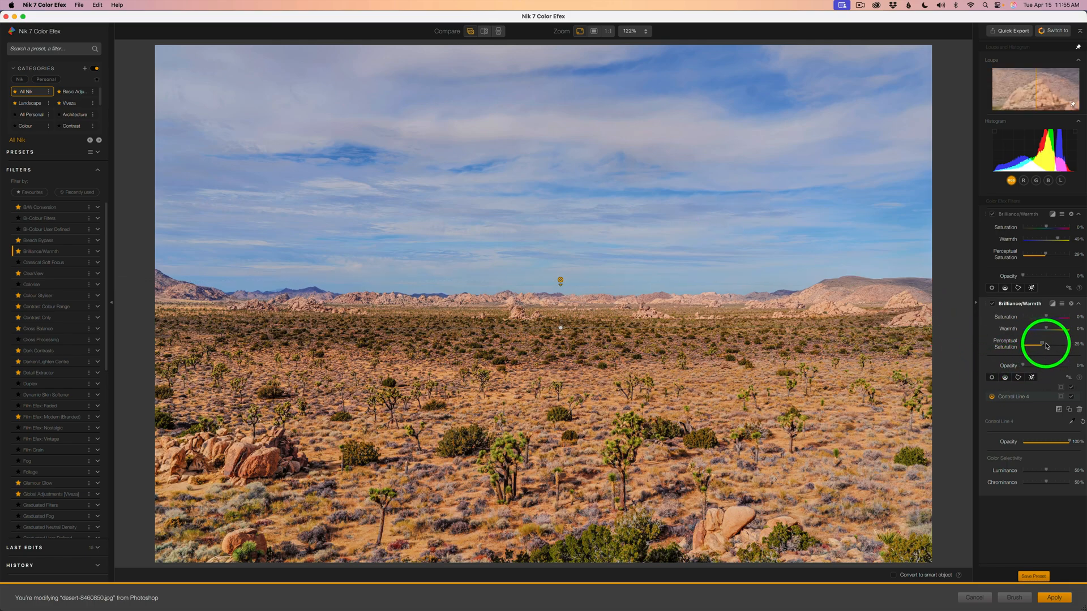
drag(1045, 345, 1039, 346)
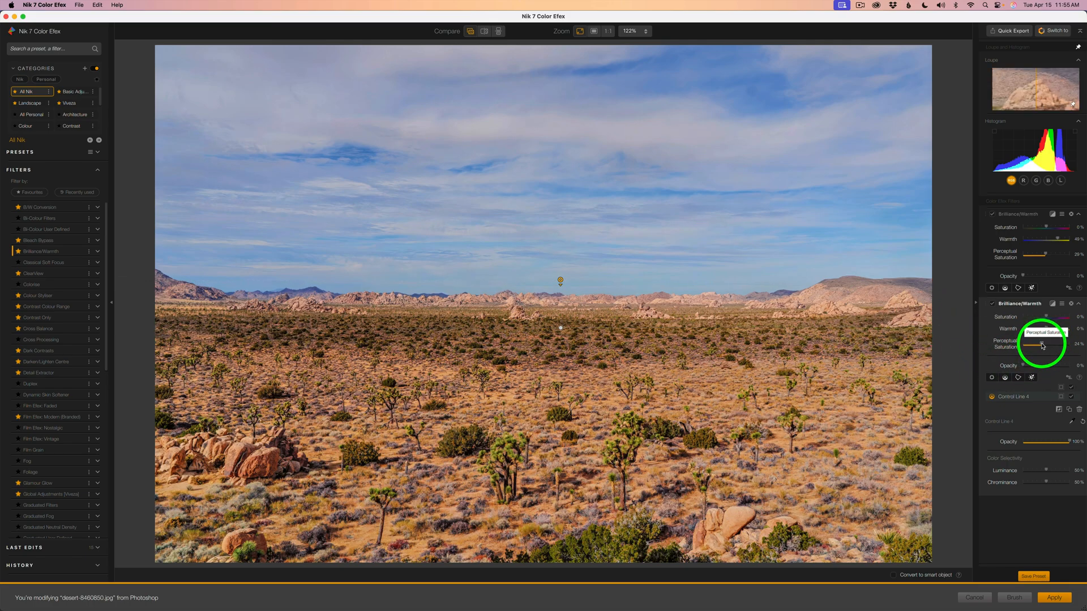
drag(1059, 345, 1032, 345)
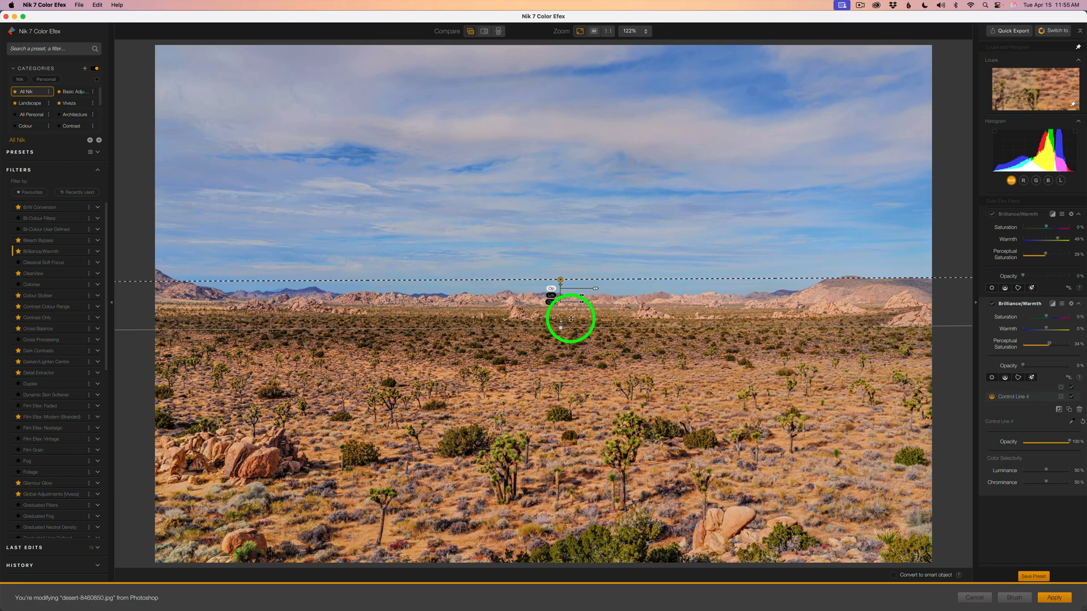
drag(571, 319, 566, 247)
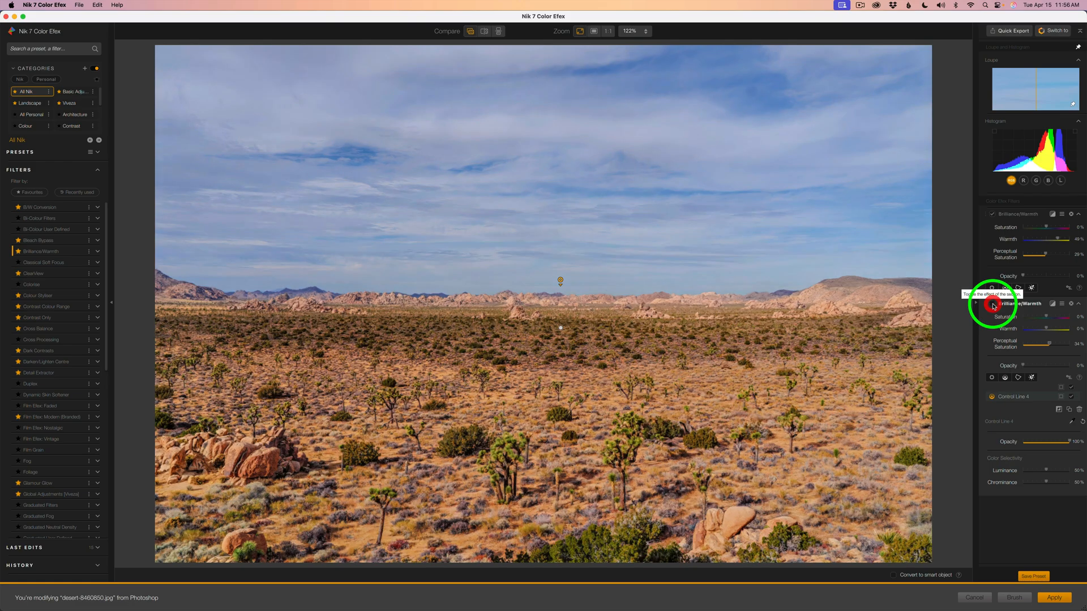
Toggle the sky filter to judge it, then nudge its boundary slightly above the distant hills.
click(991, 303)
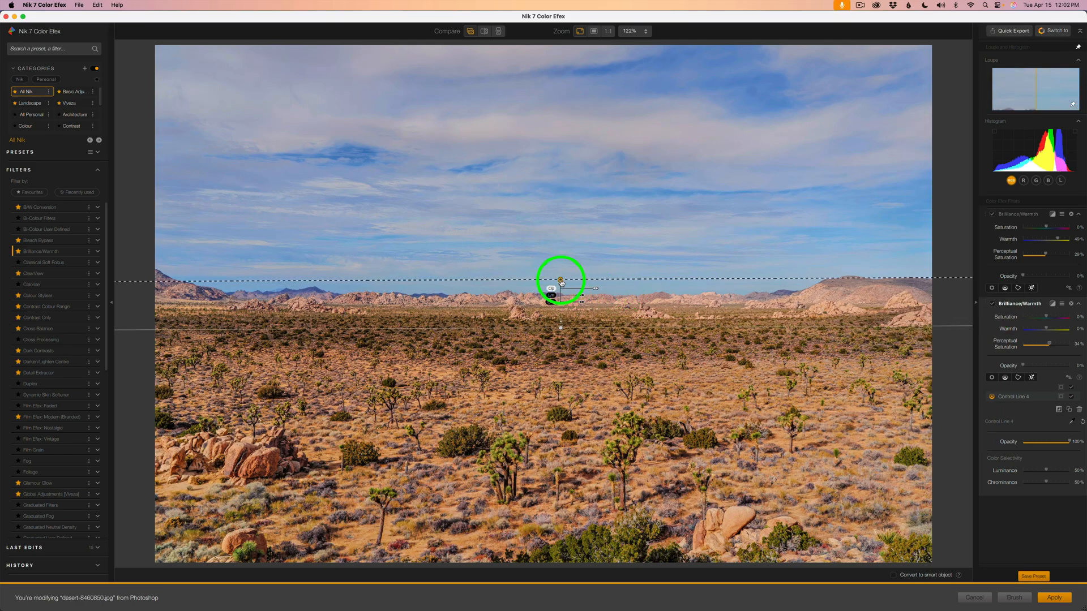
drag(560, 279, 561, 291)
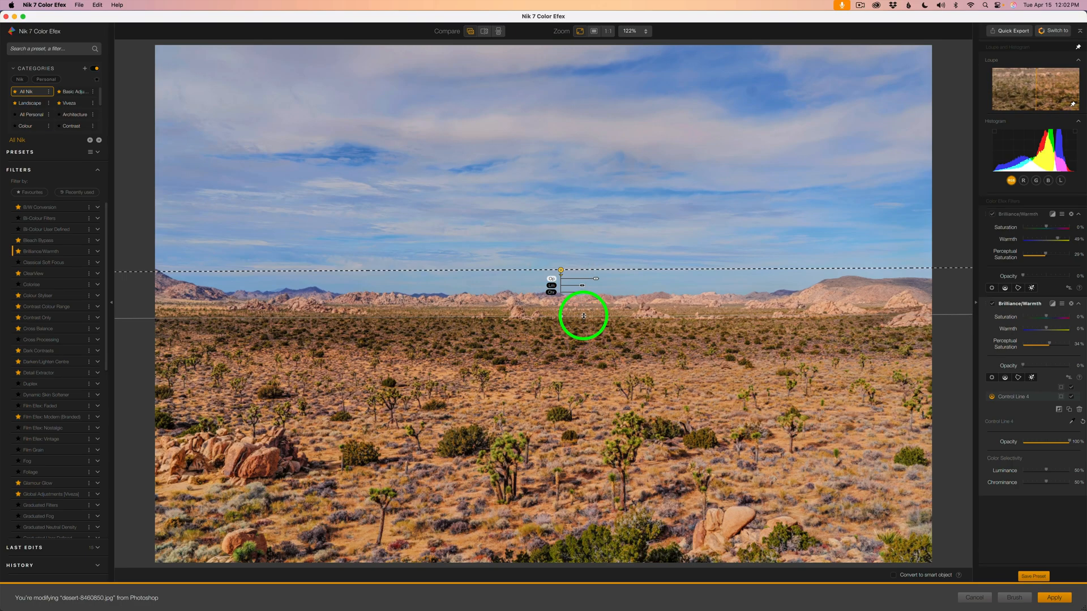
drag(584, 316, 582, 299)
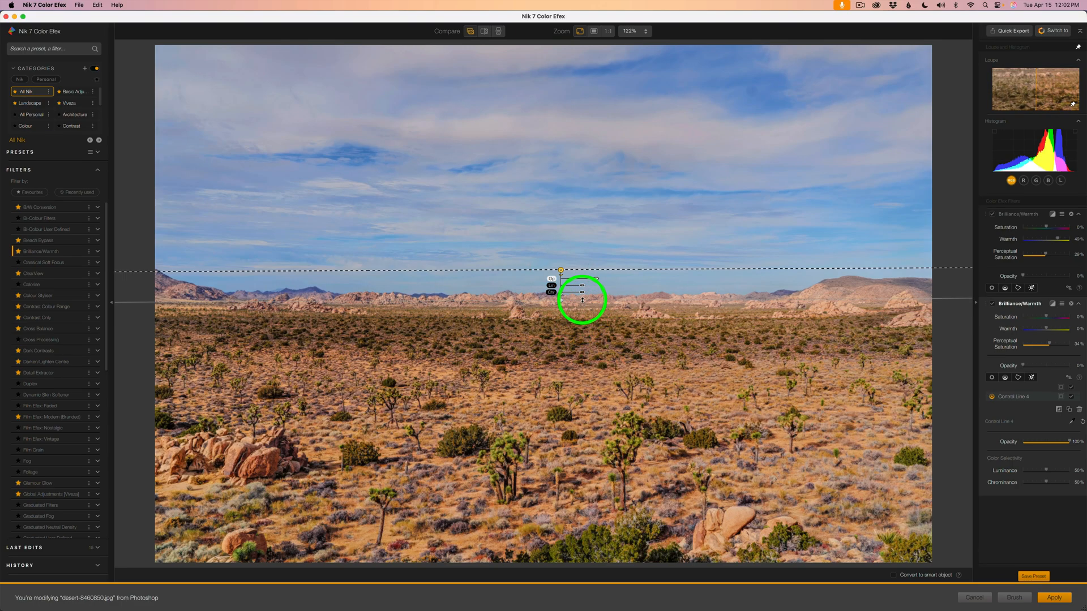
drag(582, 299, 561, 270)
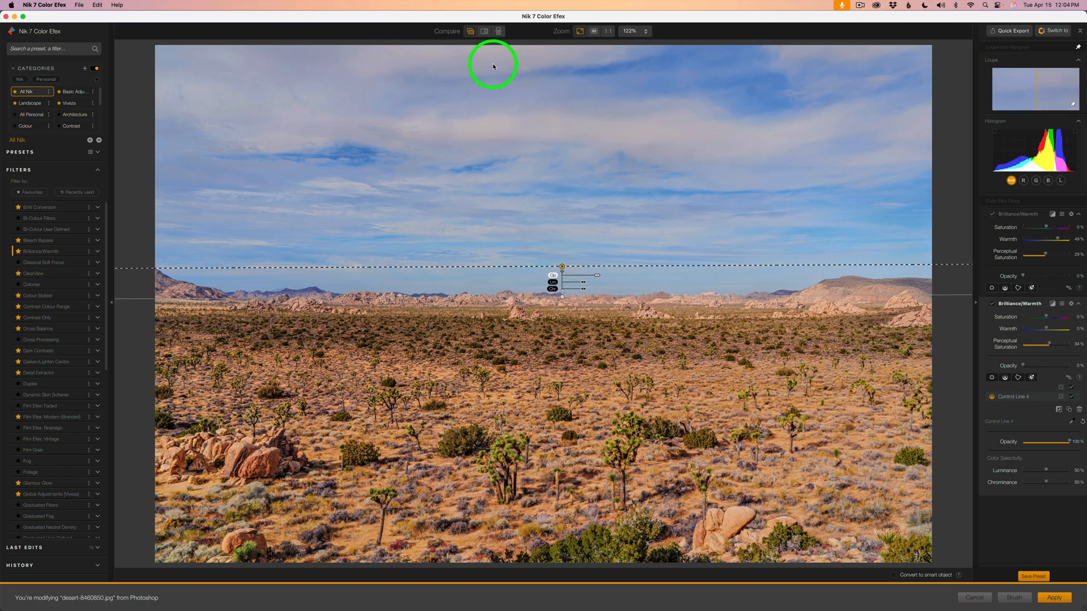
click(471, 31)
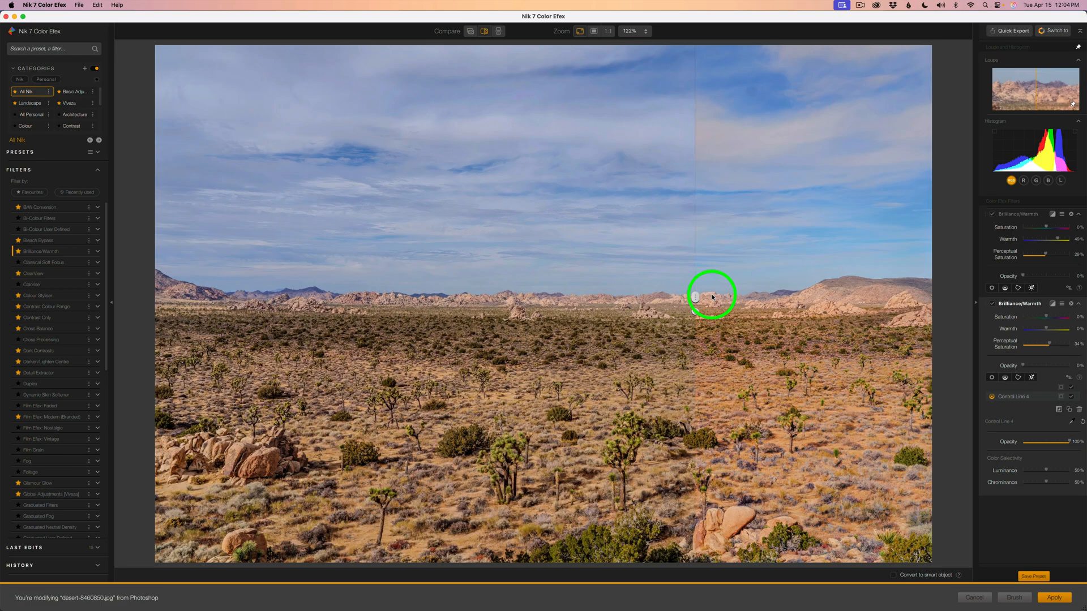
drag(711, 294, 891, 291)
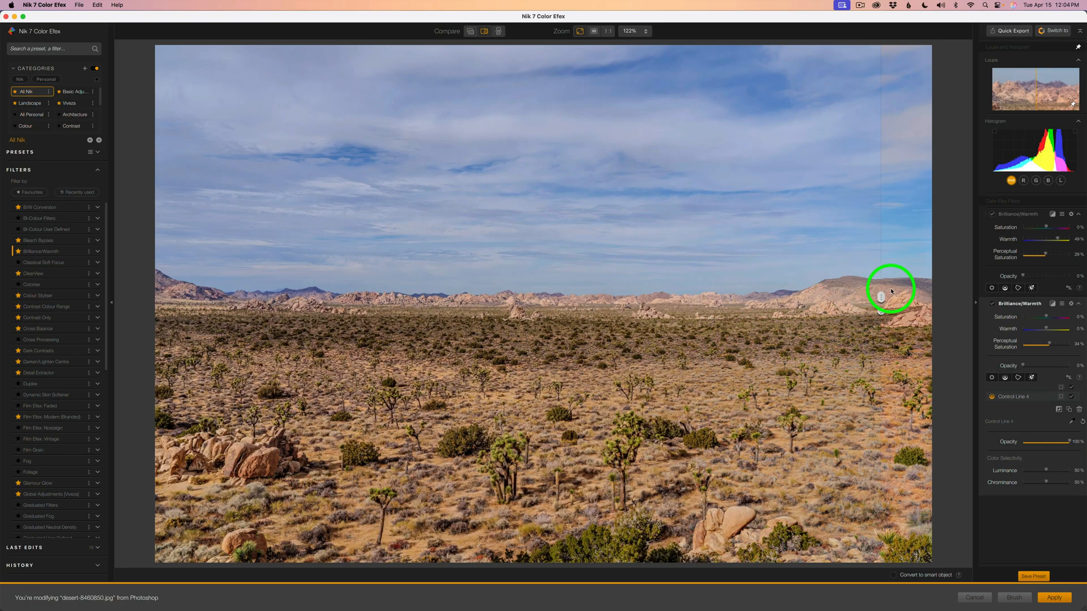
drag(892, 290, 416, 297)
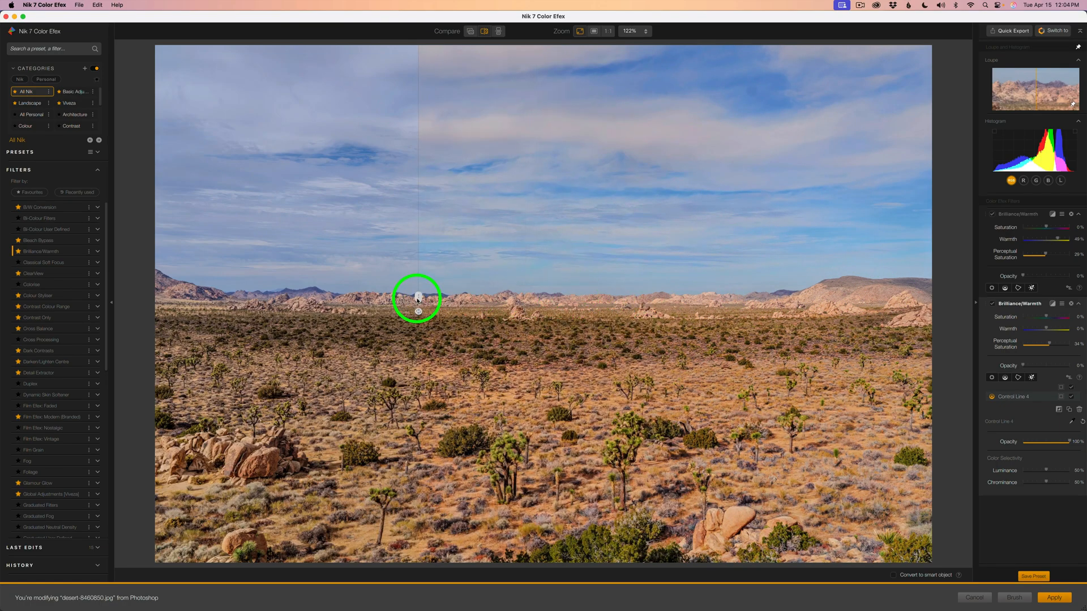
drag(417, 297, 486, 293)
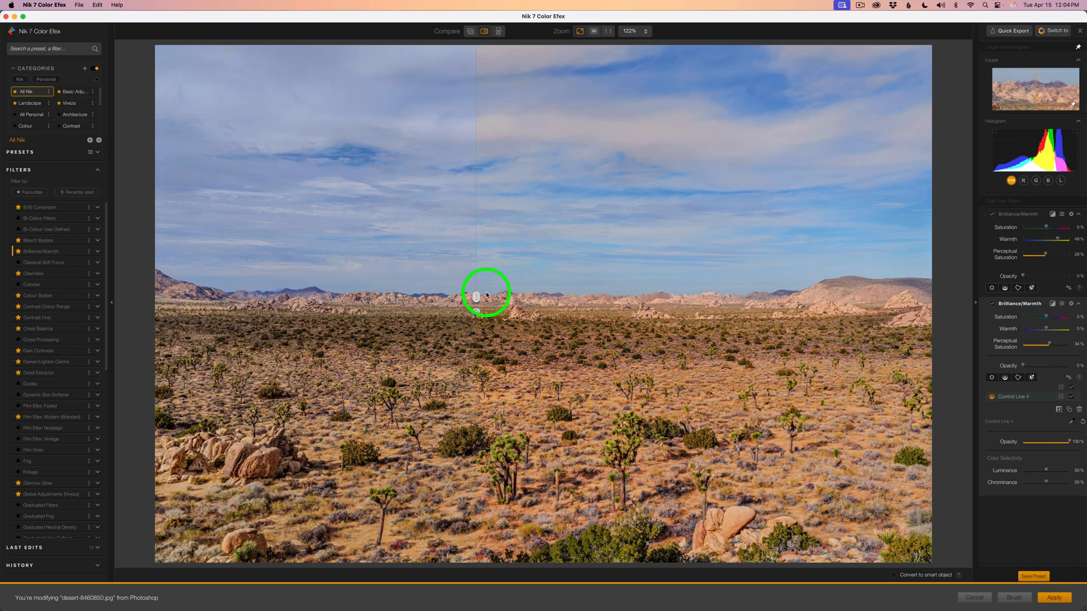
click(471, 32)
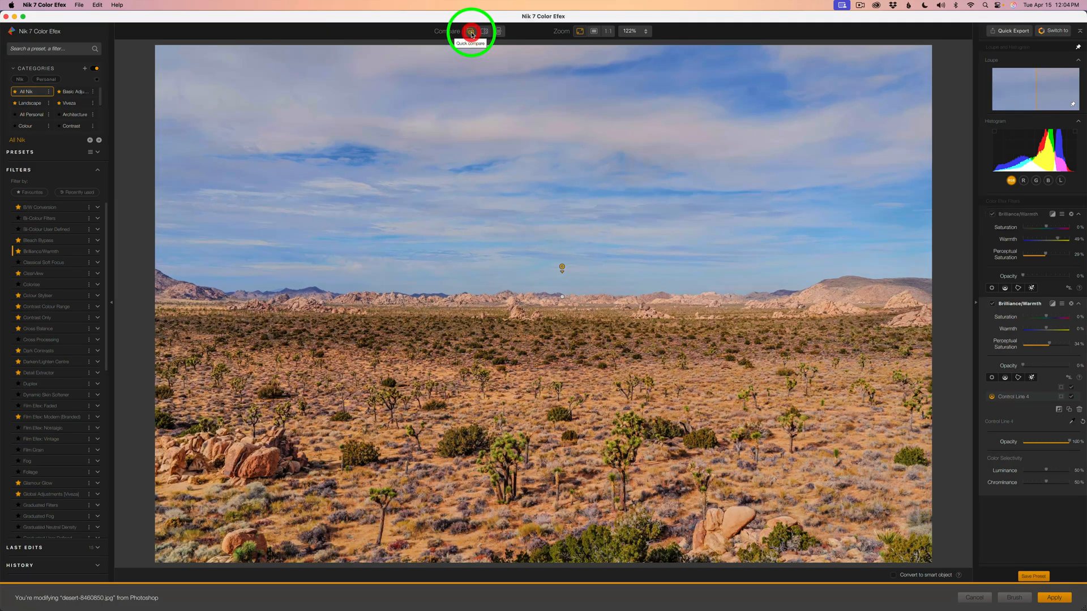
click(472, 32)
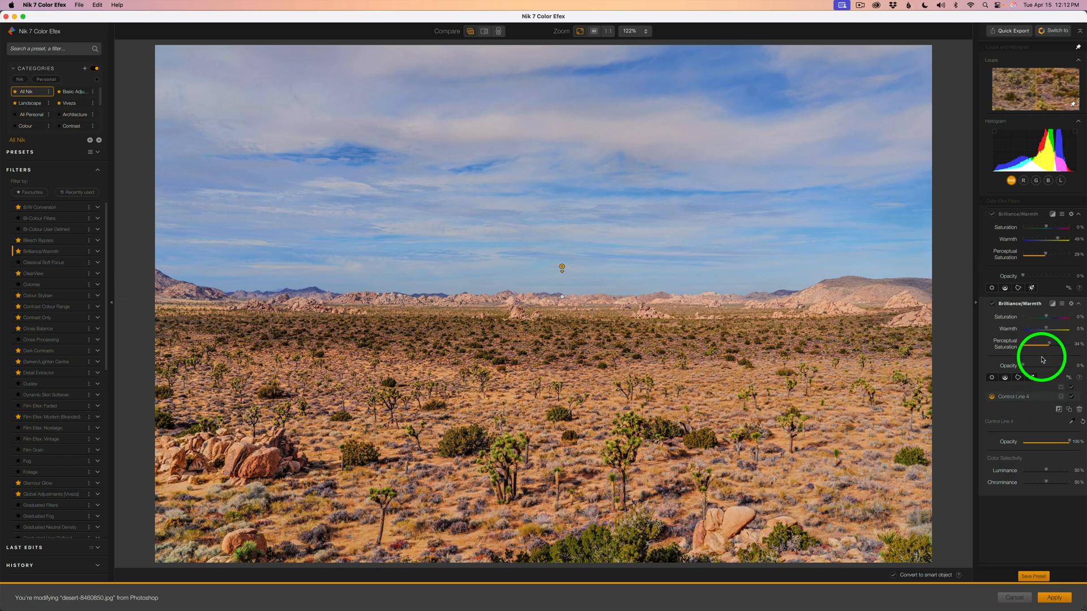
Apply the two-filter edit, returning the photo to Photoshop as a smart filter.
click(1056, 582)
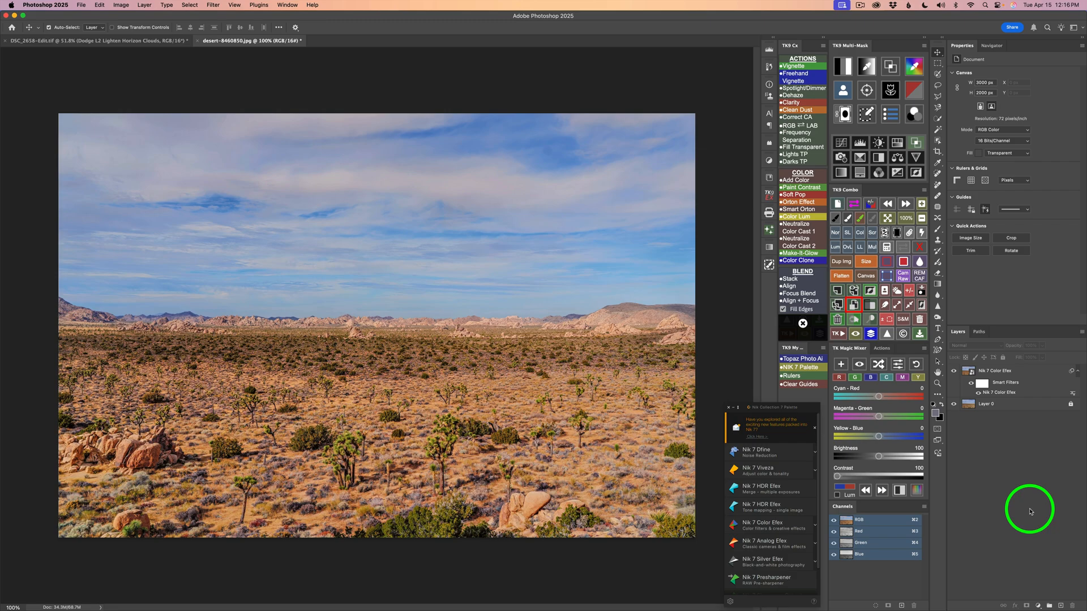
mouse_move(955, 537)
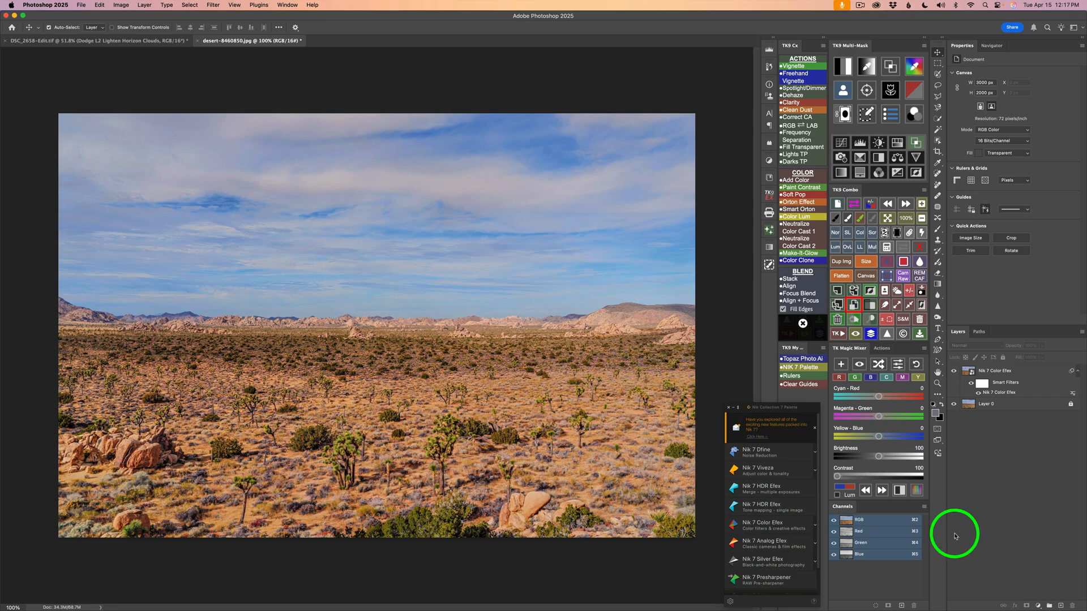